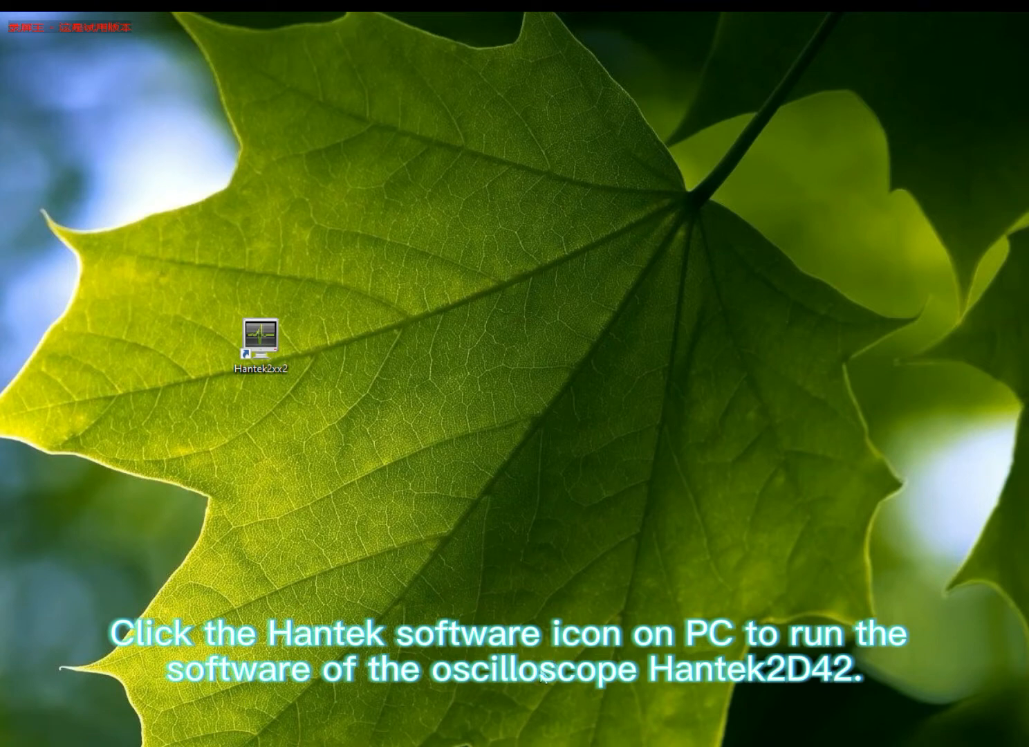
Launch the Hantek2xx2 oscilloscope software from the desktop shortcut.
double_click(260, 338)
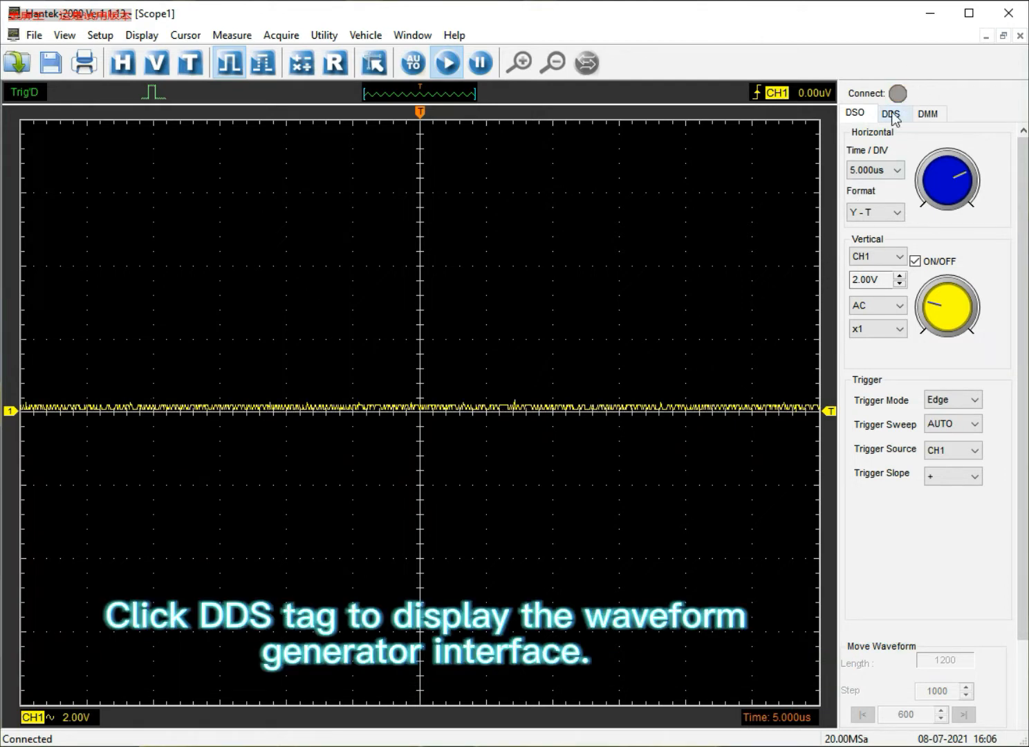
Enable the DDS generator output and choose the Arb wave type.
click(891, 113)
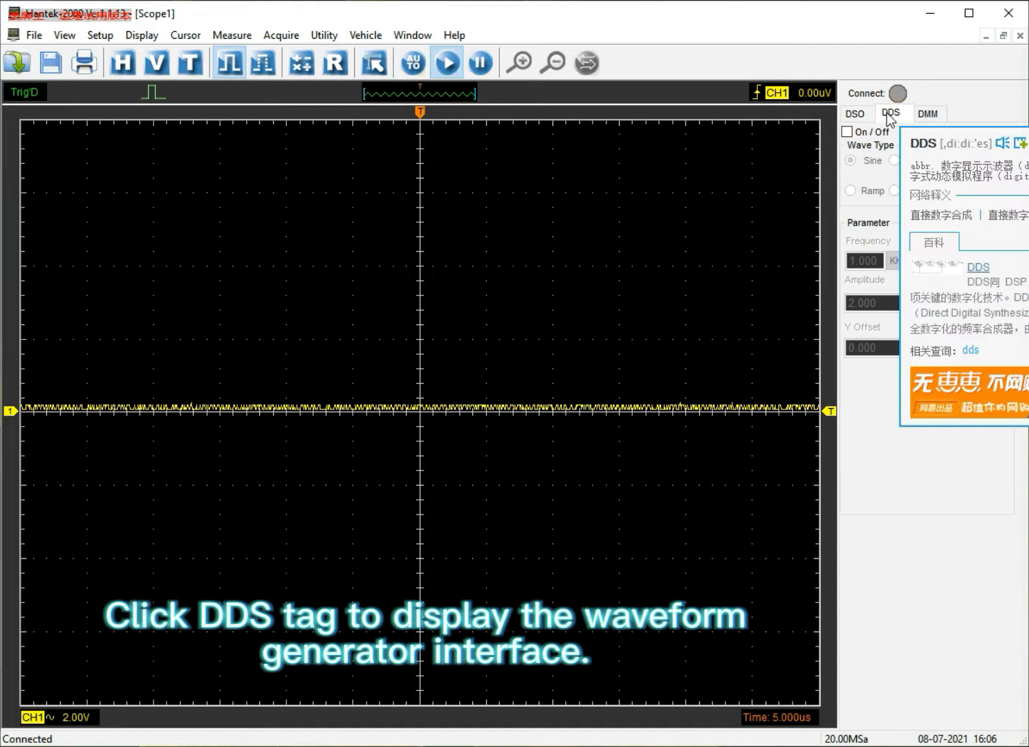
click(847, 131)
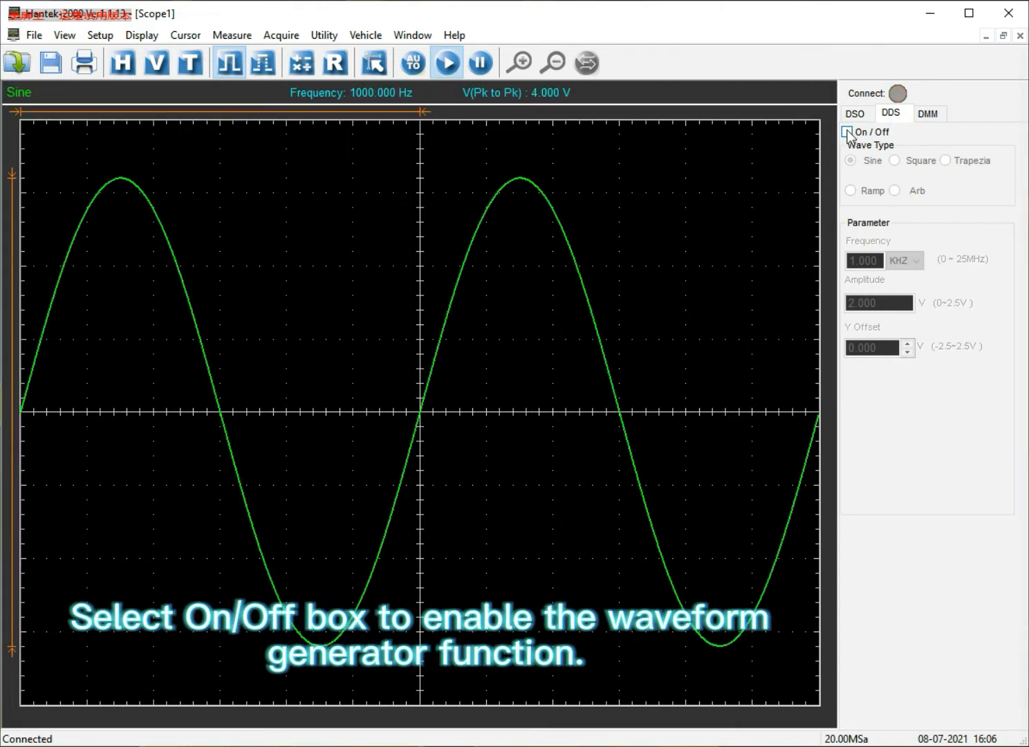
click(846, 131)
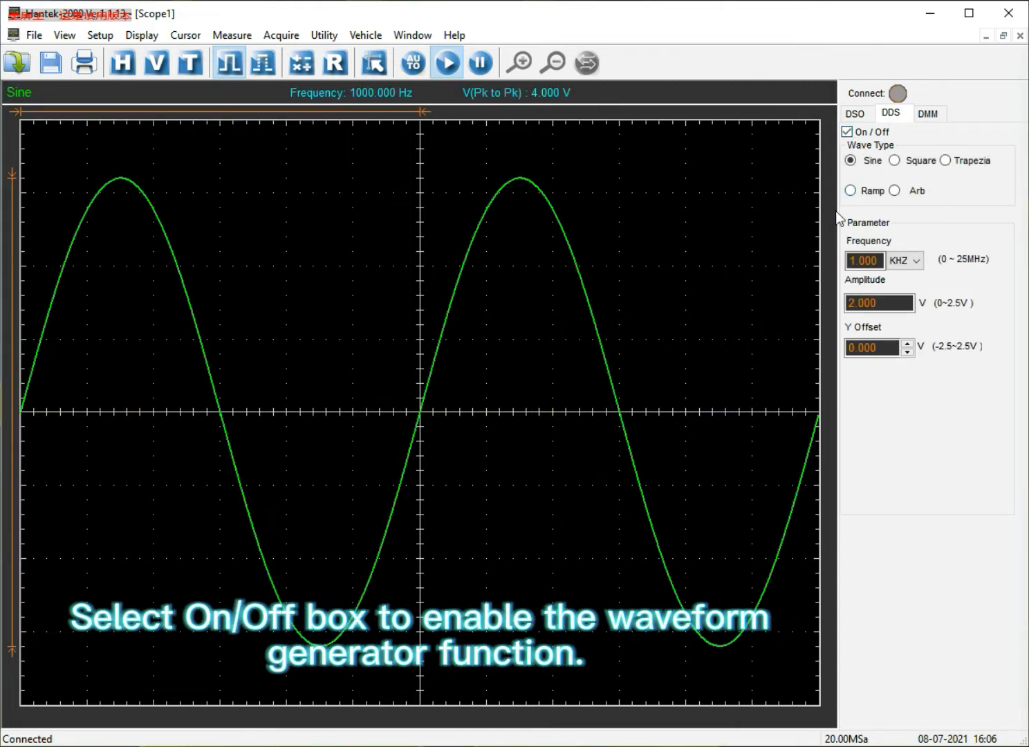
mouse_move(821, 504)
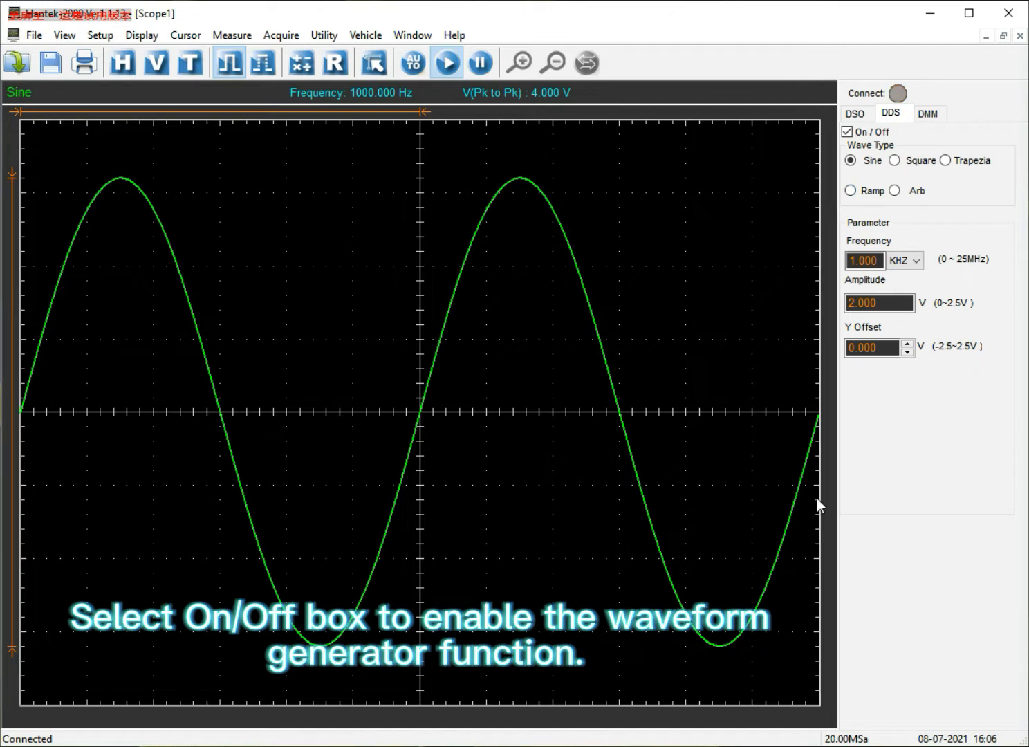
mouse_move(852, 434)
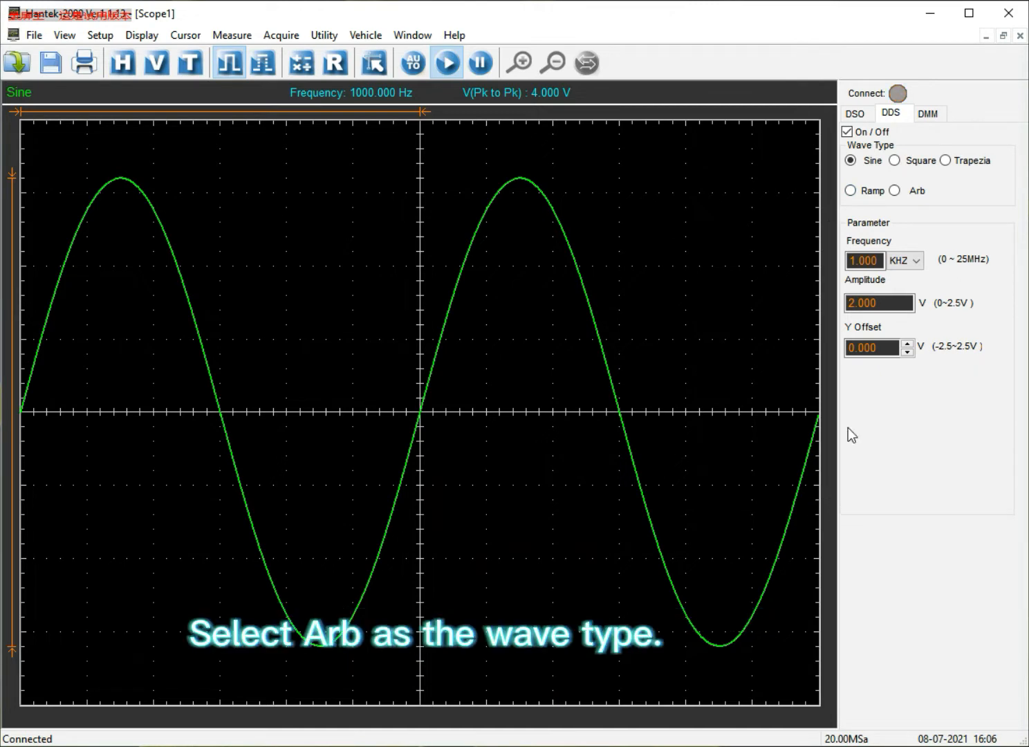
click(895, 191)
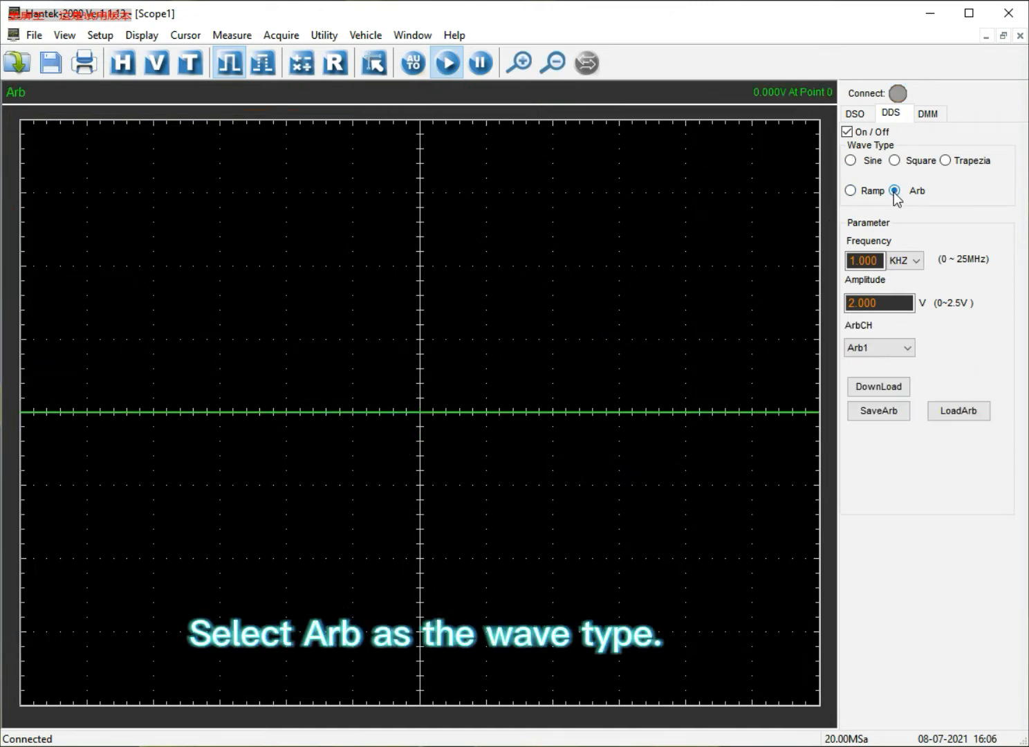
click(895, 191)
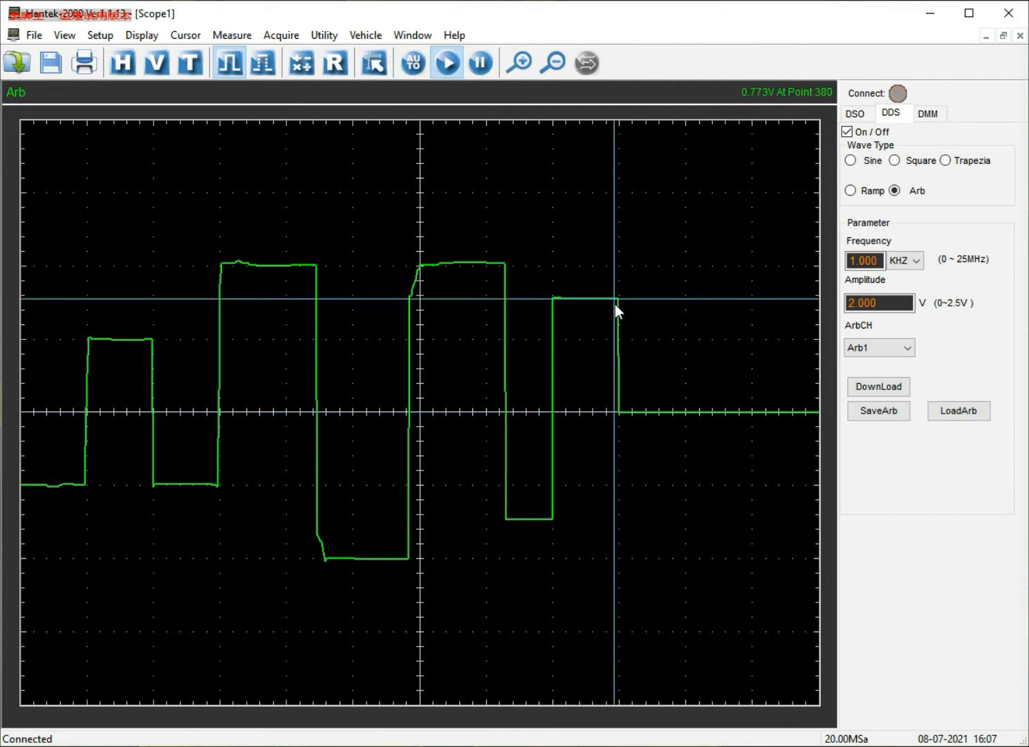
mouse_move(619, 415)
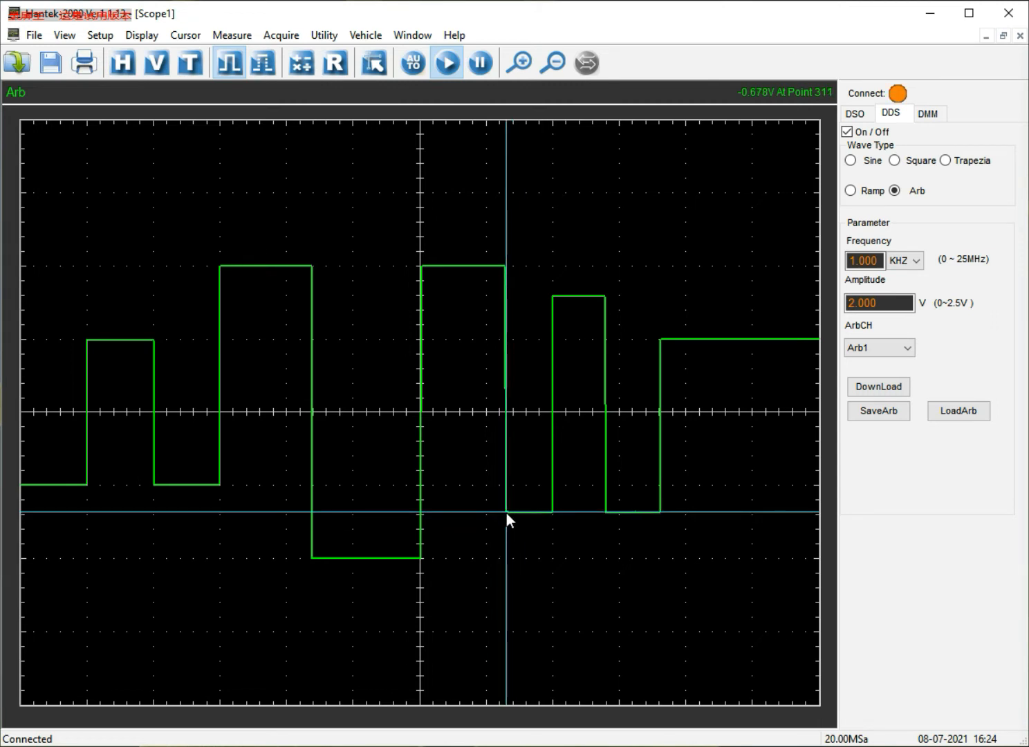
mouse_move(497, 307)
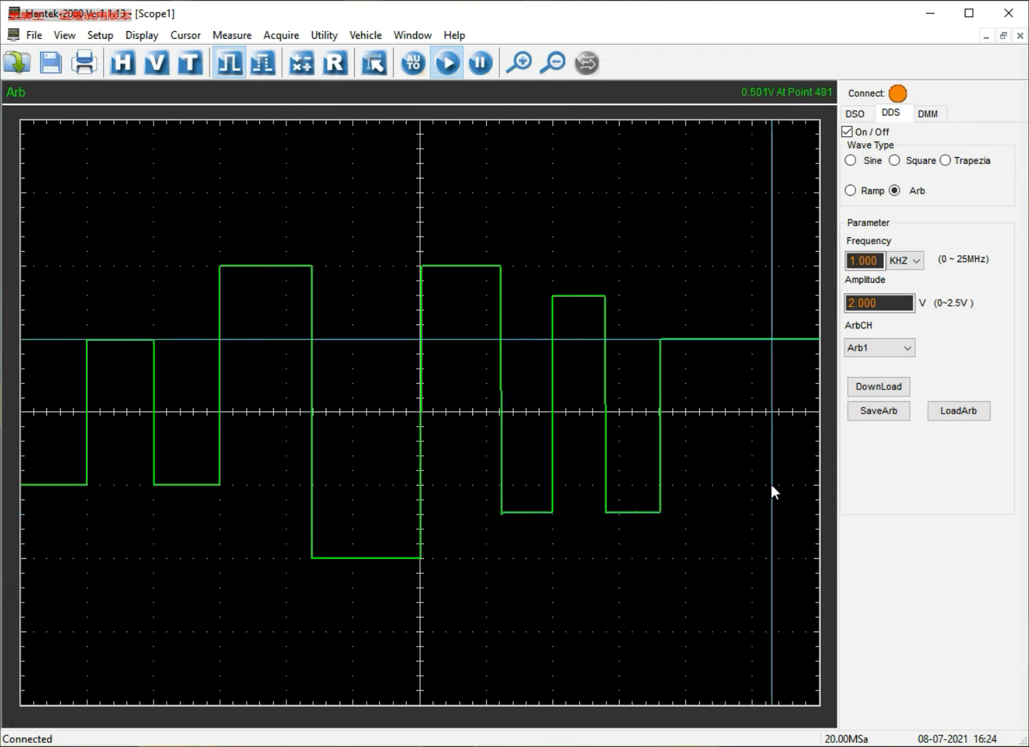
mouse_move(610, 517)
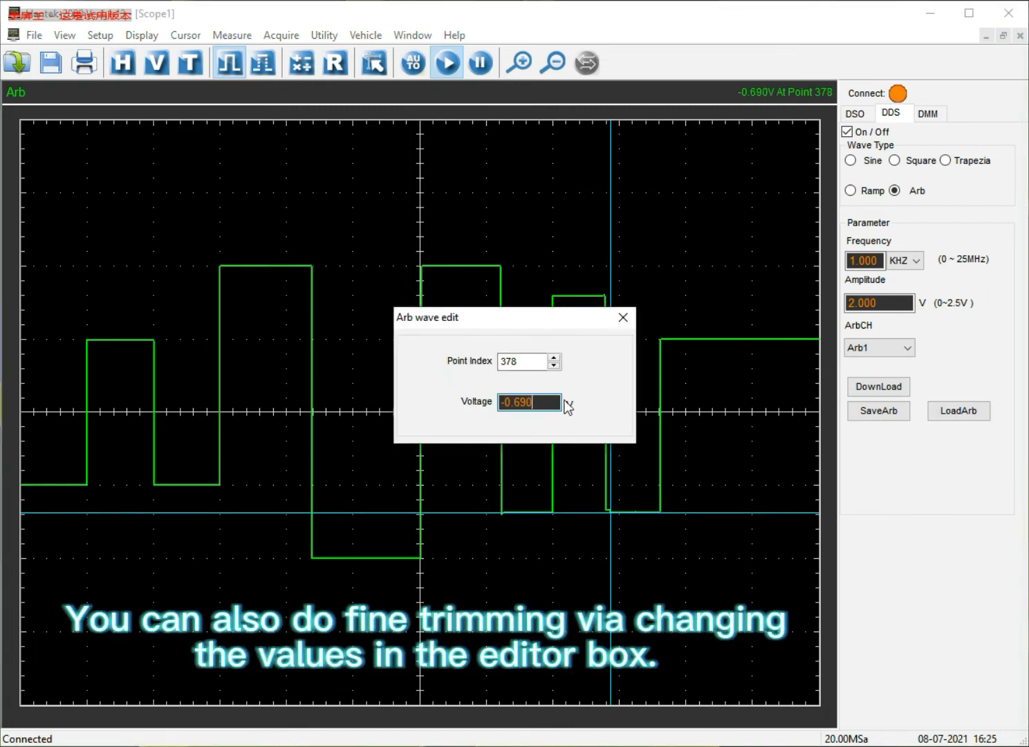
Step through points 376-380 in the Arb edit dialog, reviewing and adjusting their voltage values.
click(553, 357)
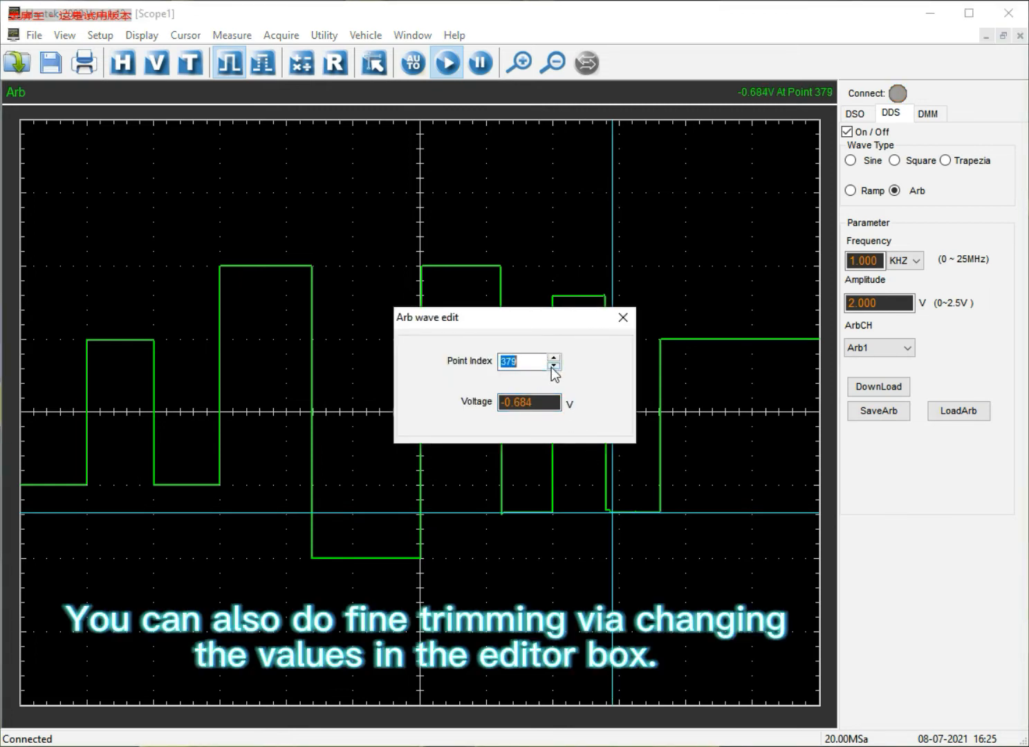
click(553, 365)
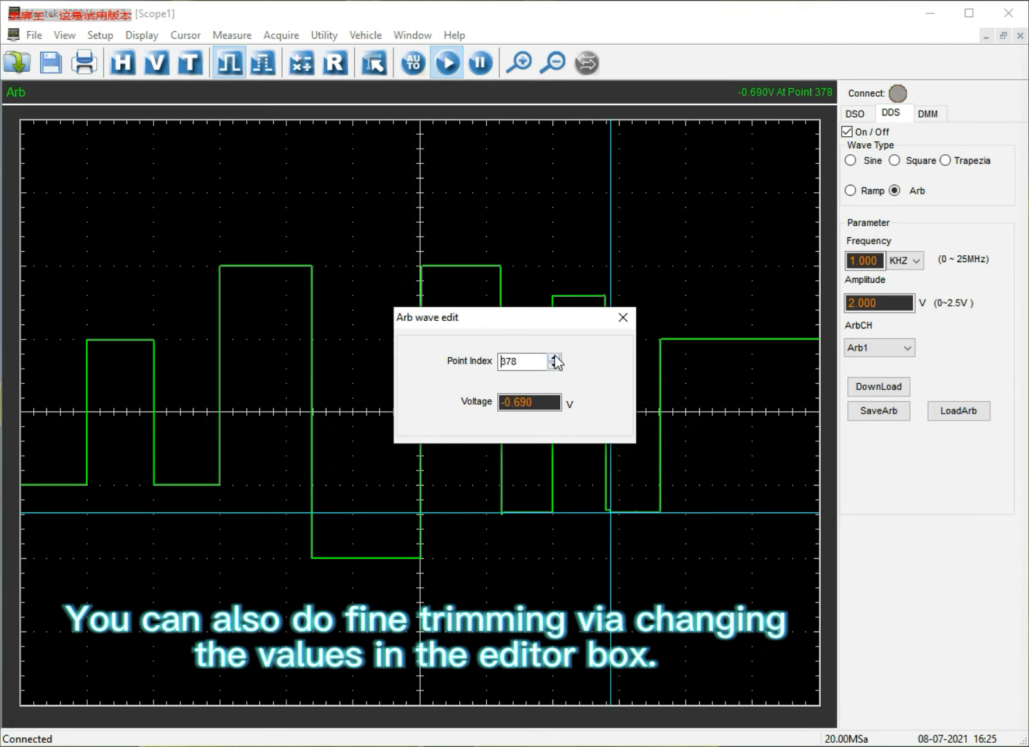
click(557, 365)
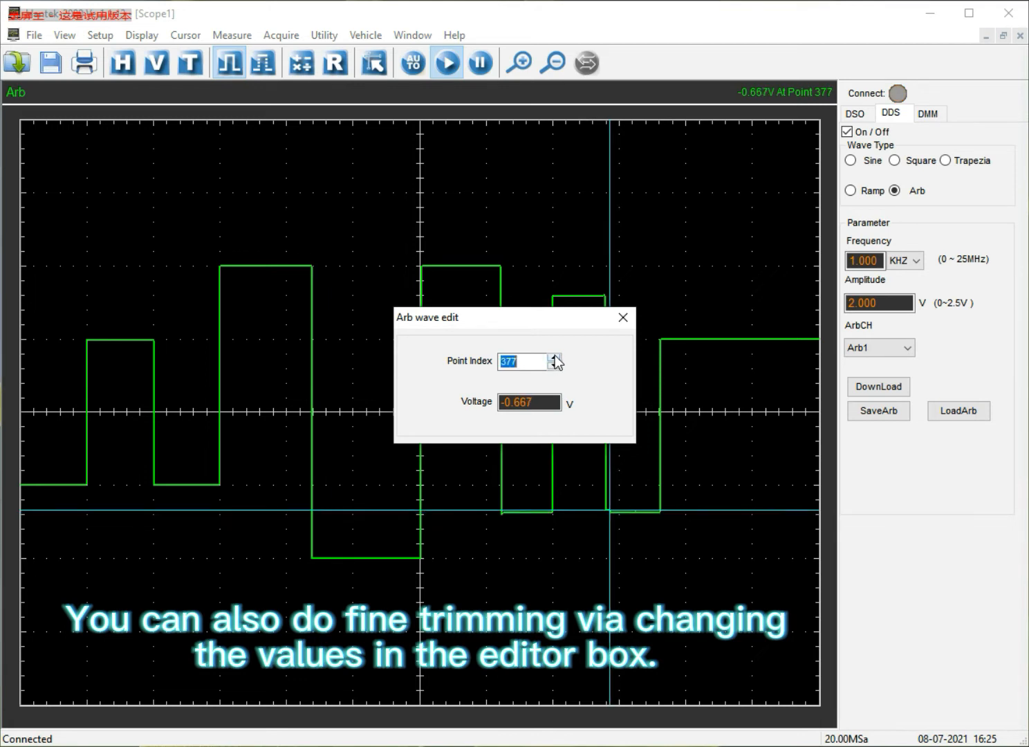
click(557, 365)
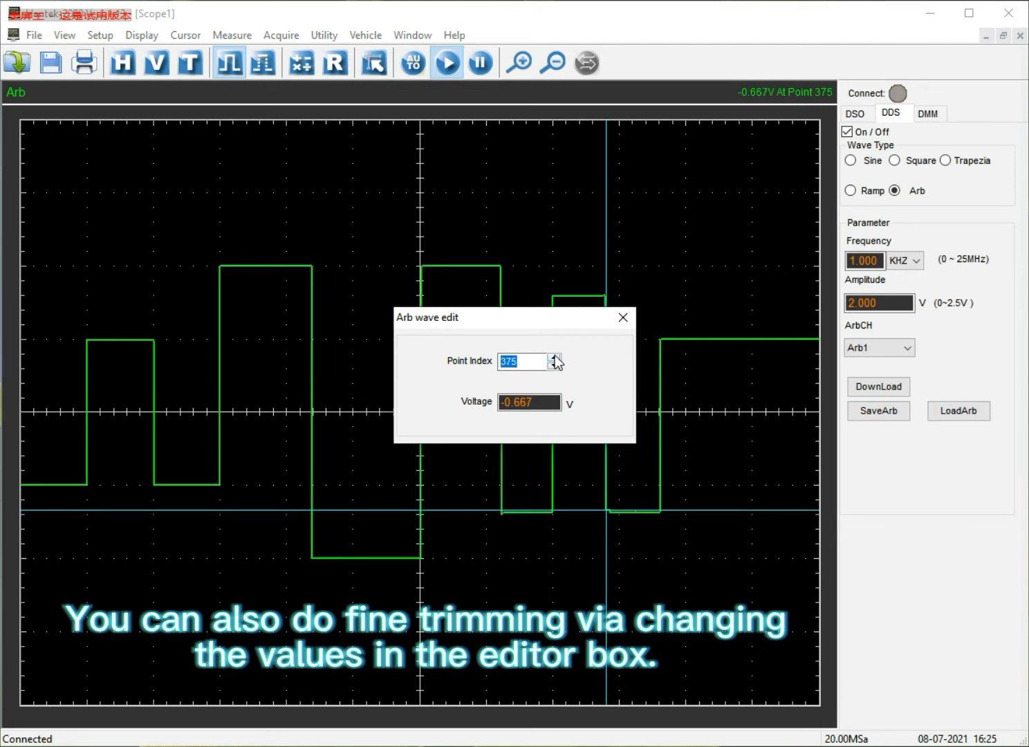
click(553, 357)
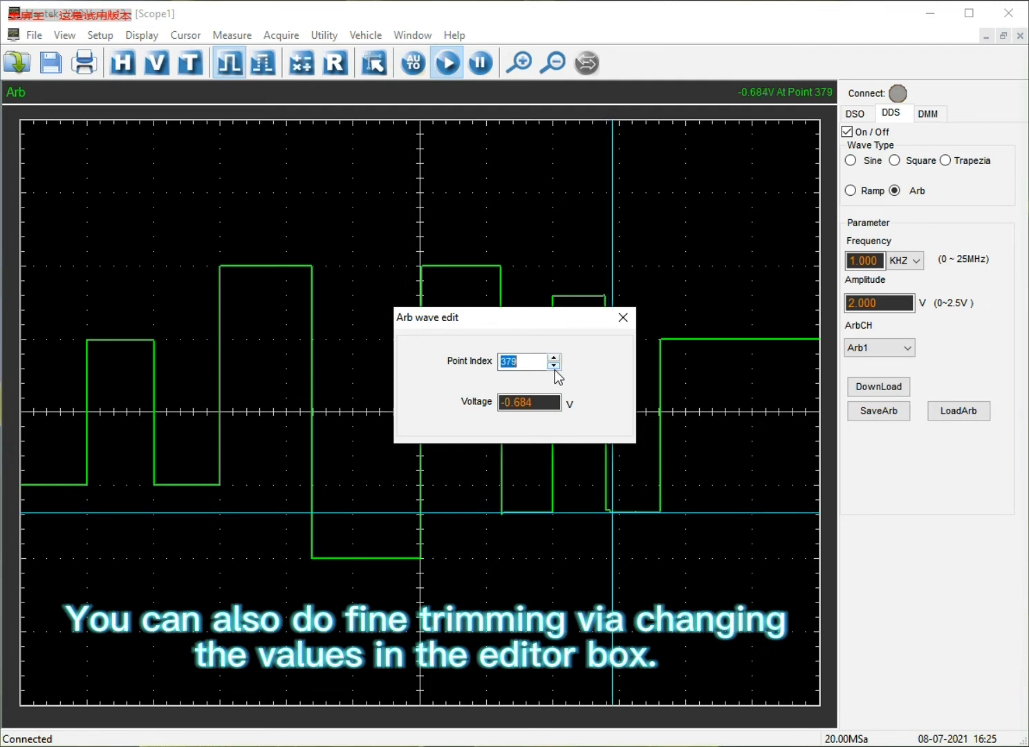
click(553, 357)
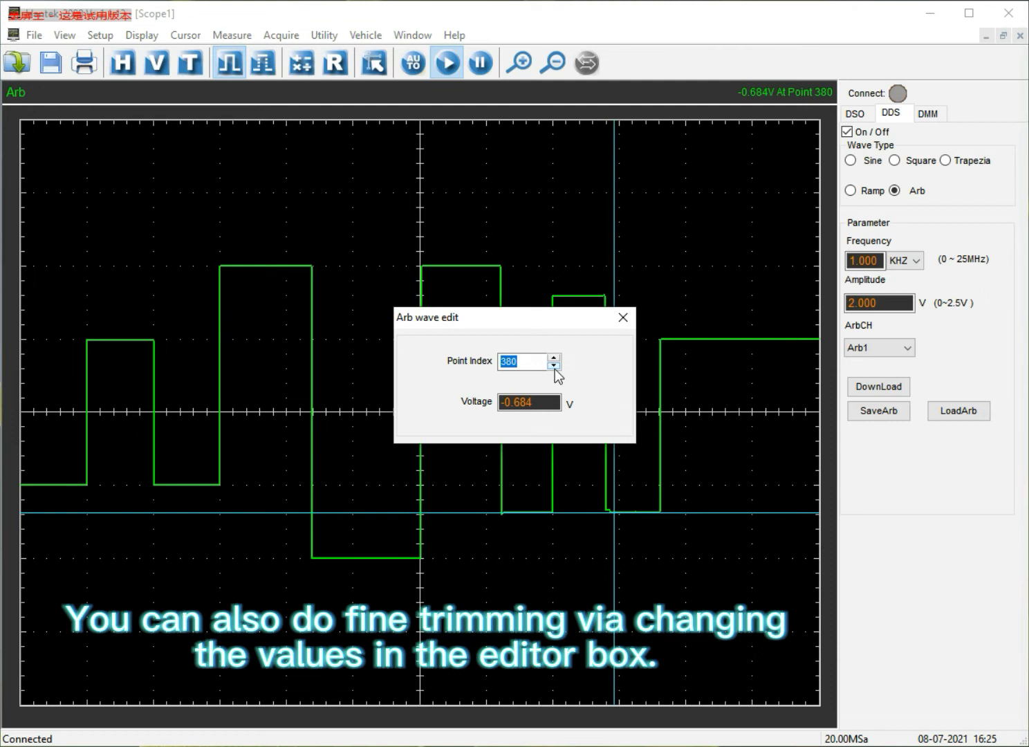
click(553, 365)
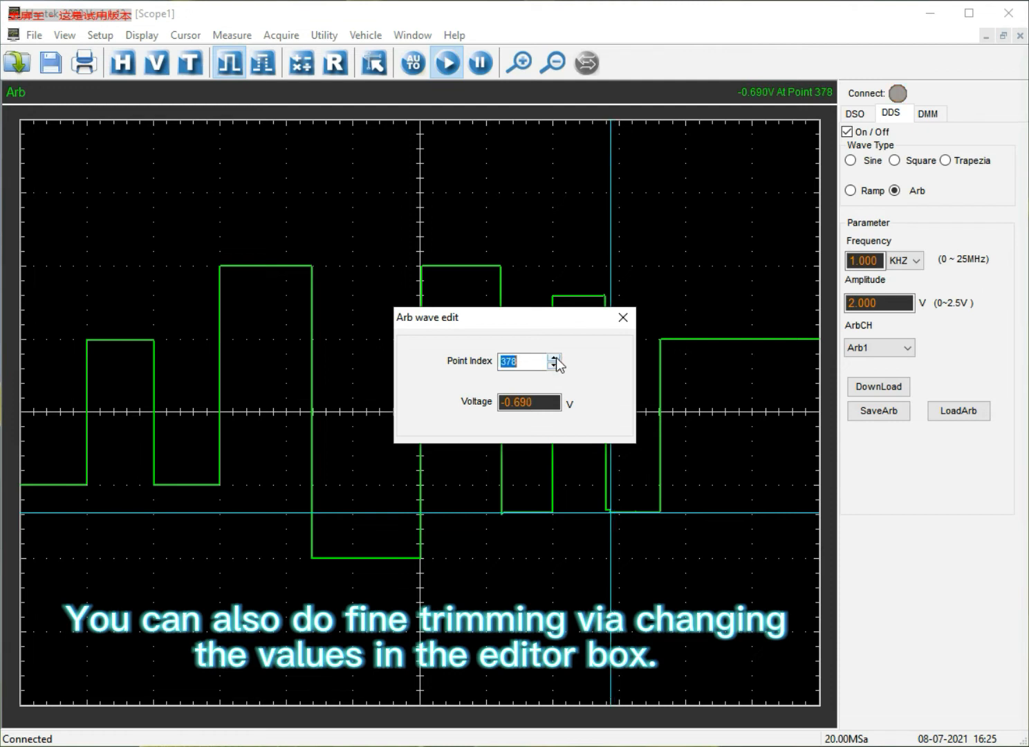
click(530, 401)
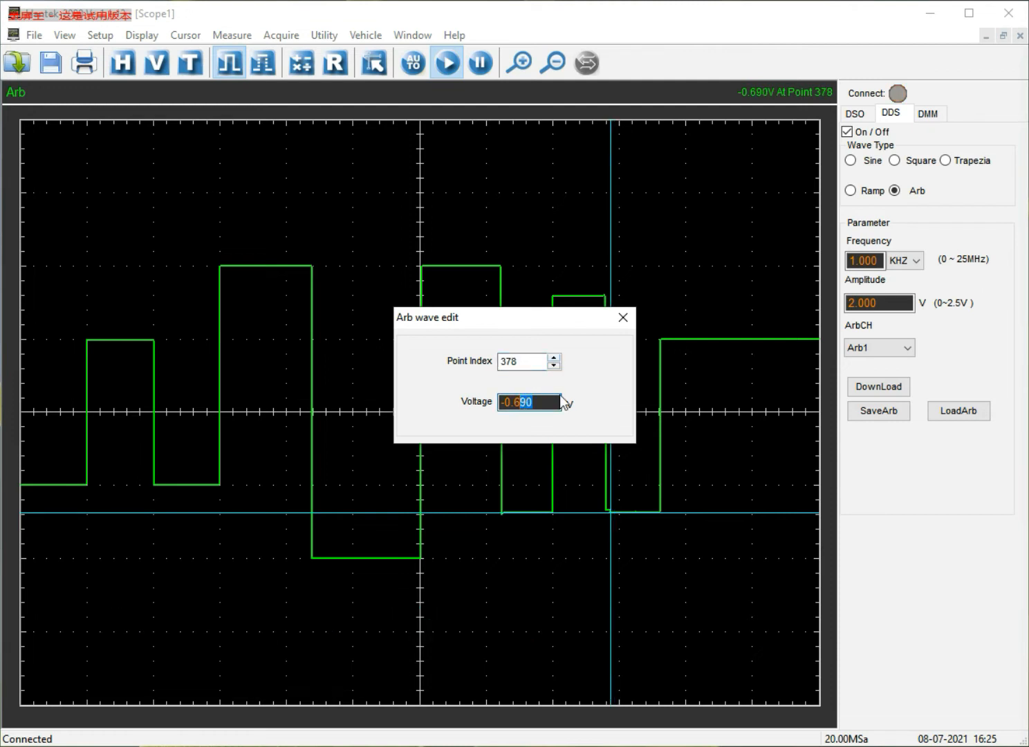
click(553, 365)
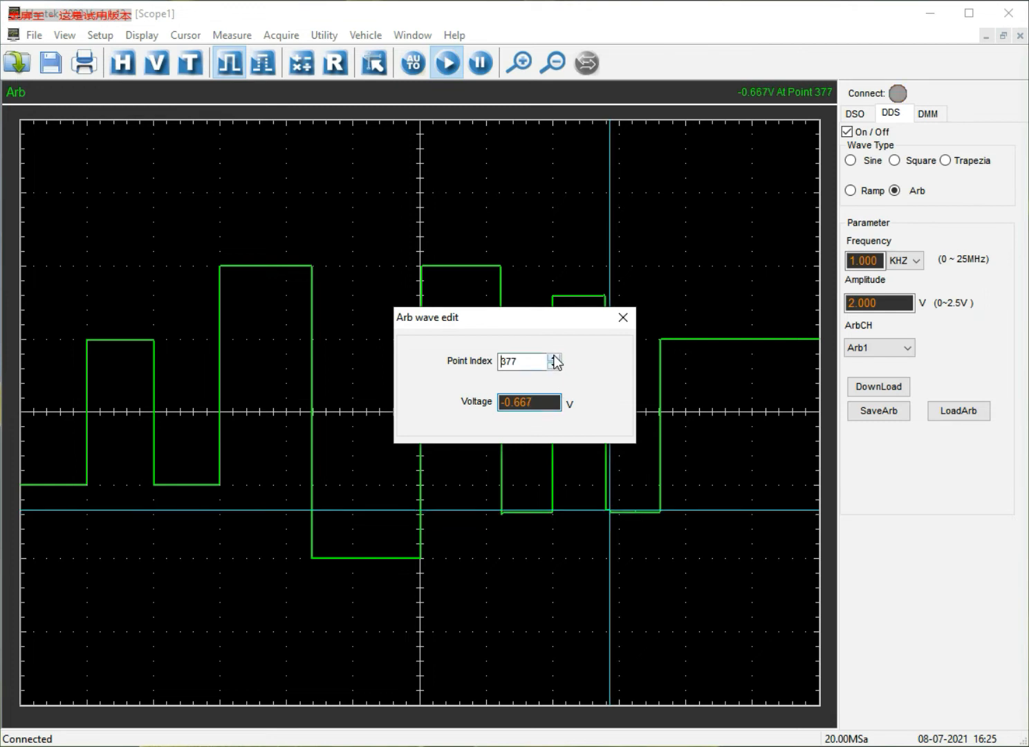
click(529, 402)
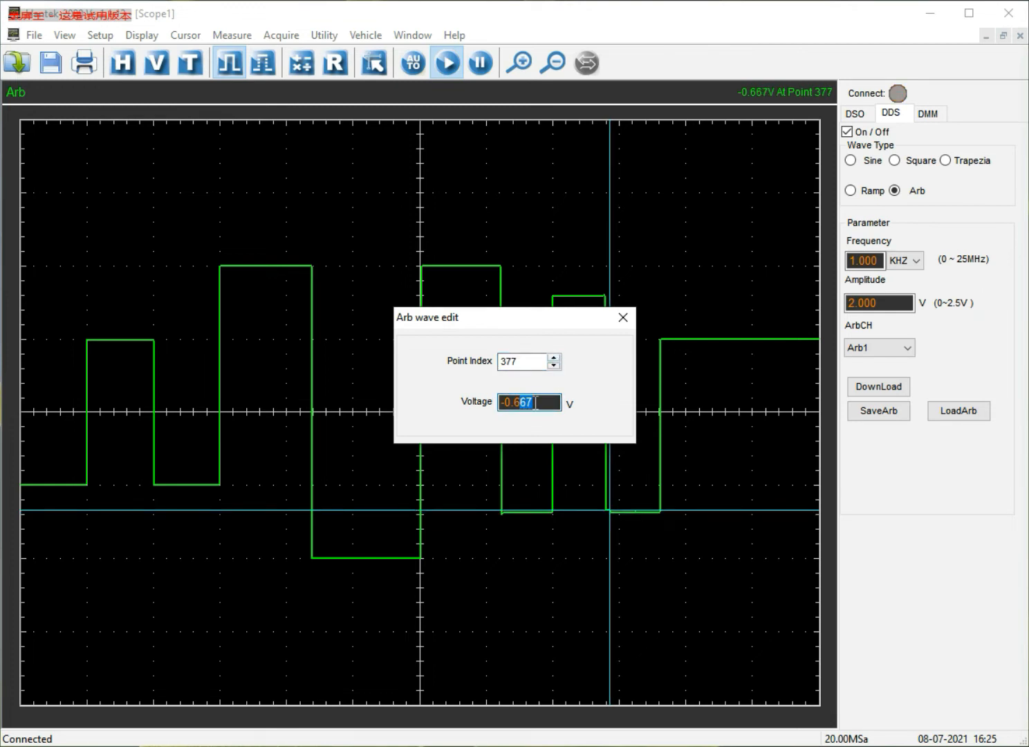
click(553, 356)
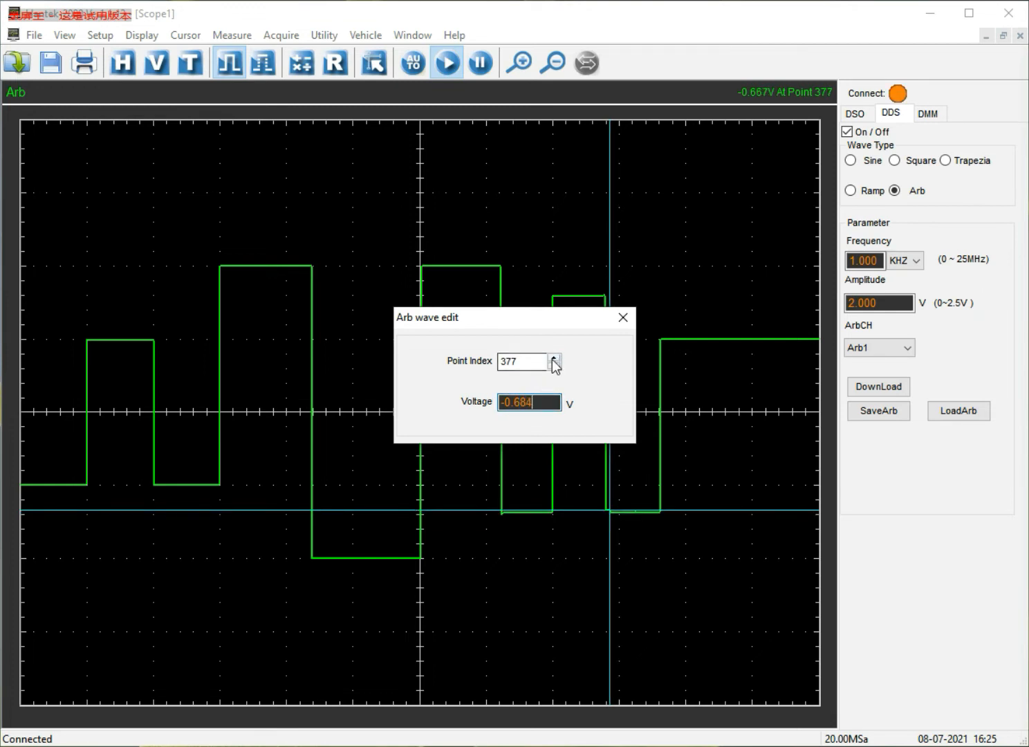
click(553, 365)
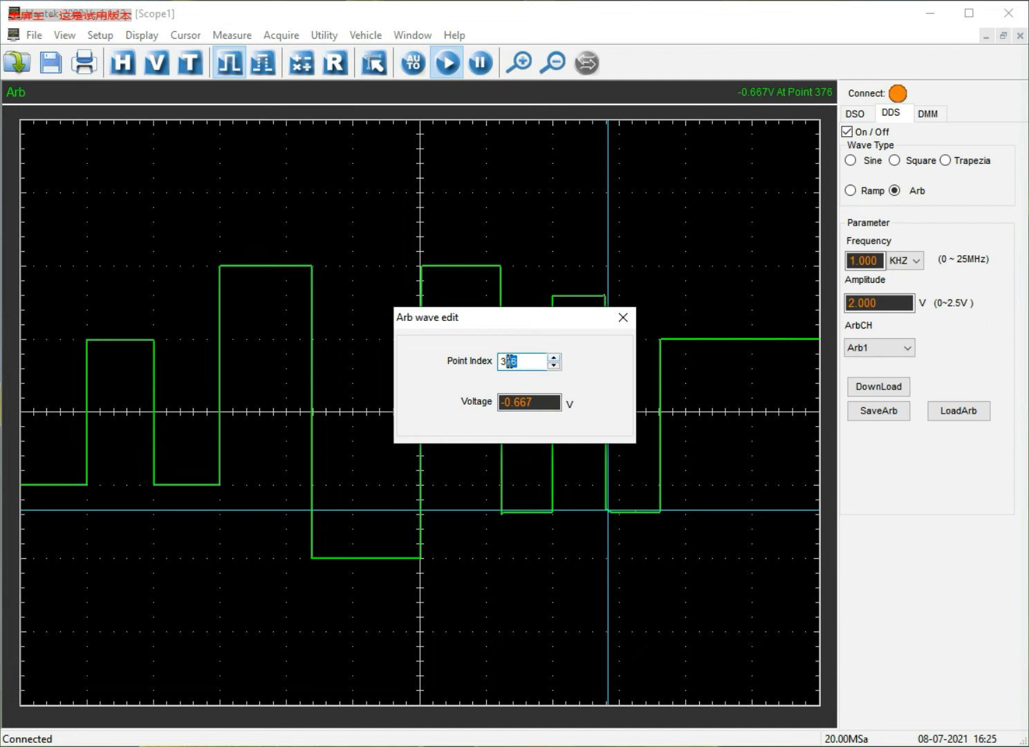
click(528, 402)
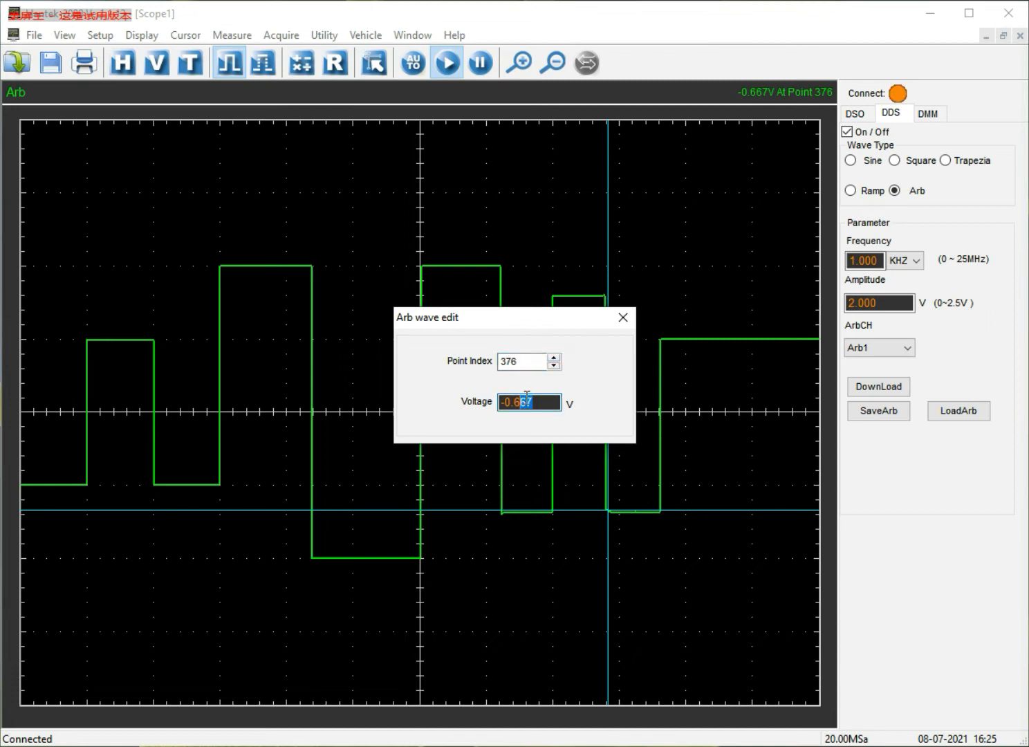
Set point 375 to -0.684 V, check points 374, 308 and 309, and finish the point edit.
click(554, 366)
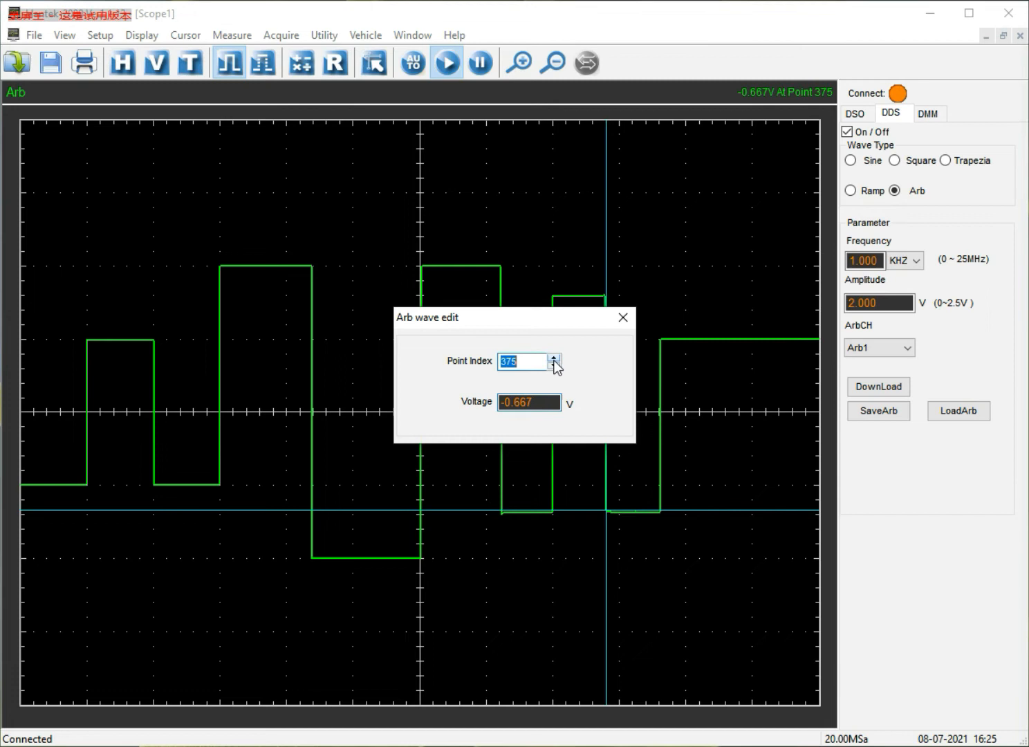
click(529, 401)
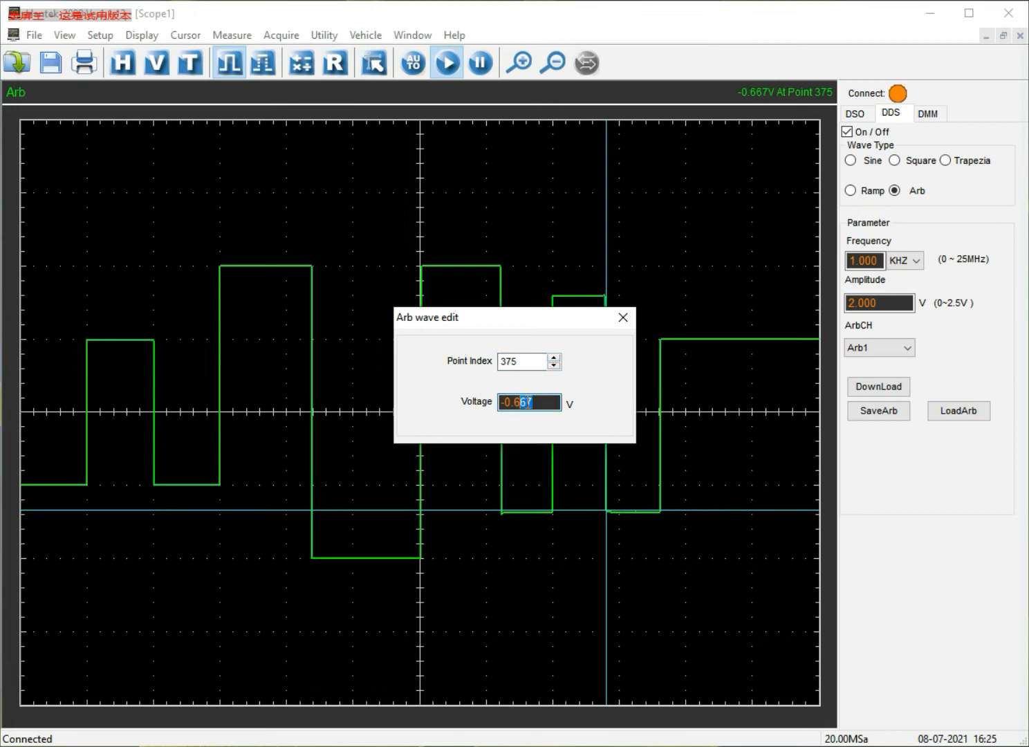
text(-0.684)
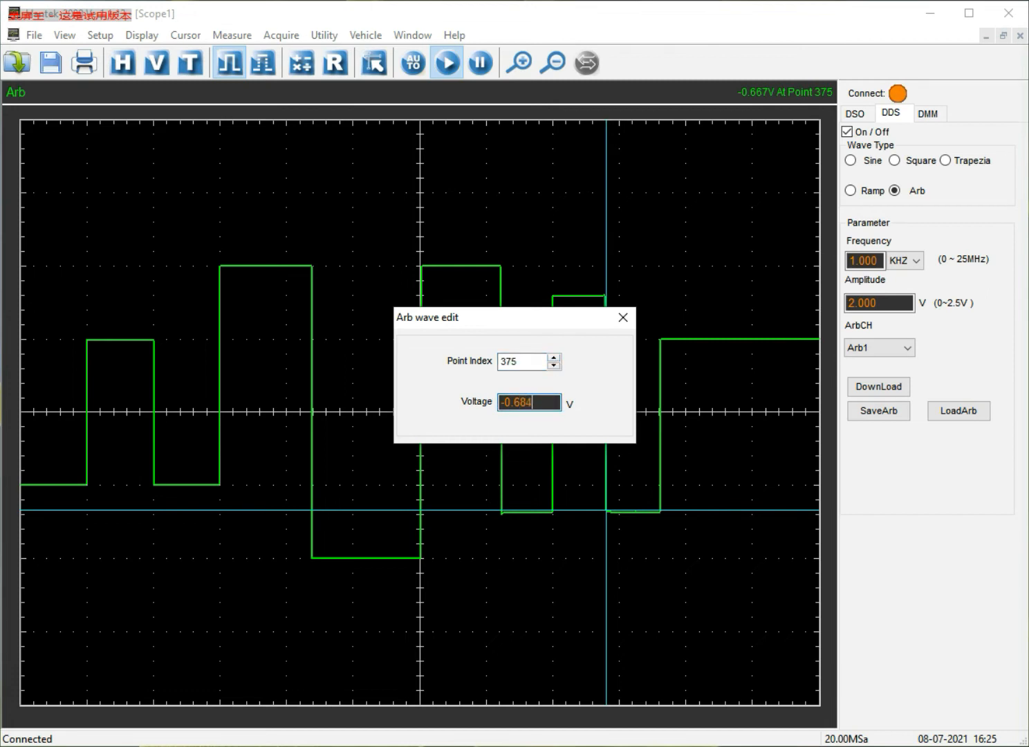
click(553, 365)
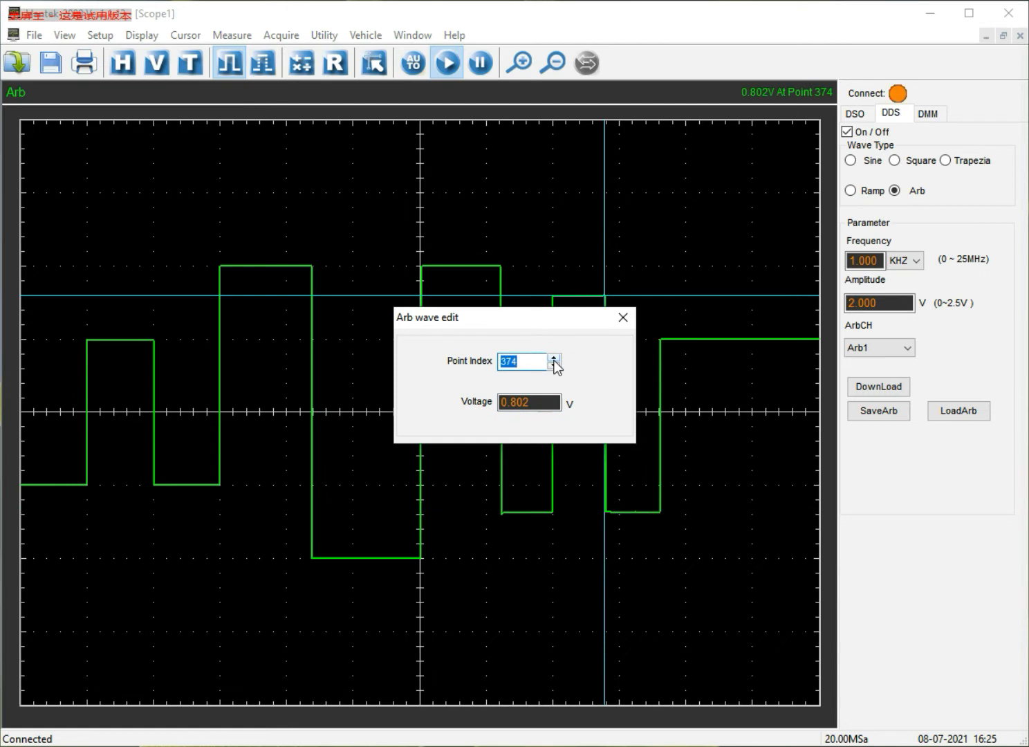
mouse_move(615, 381)
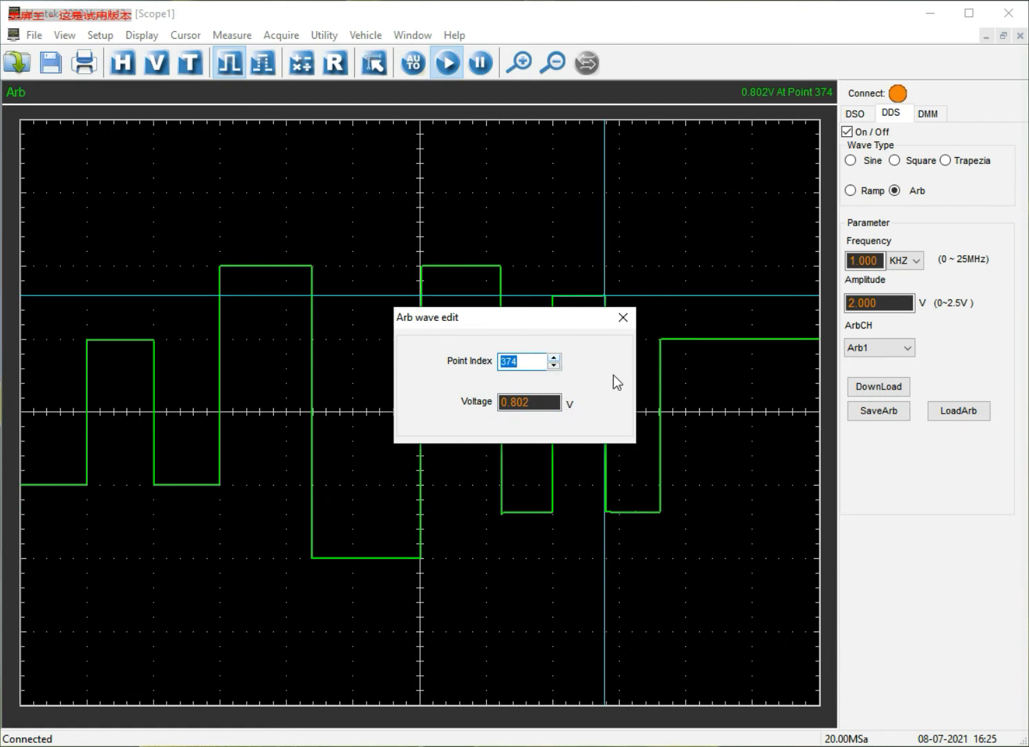
click(622, 317)
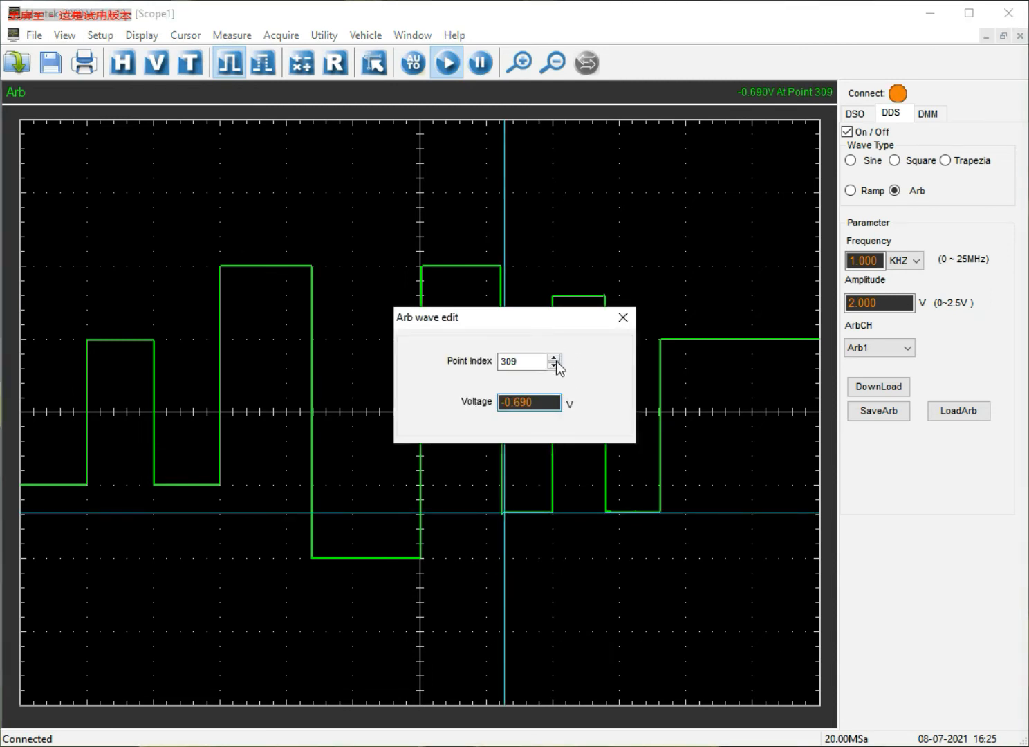
click(553, 365)
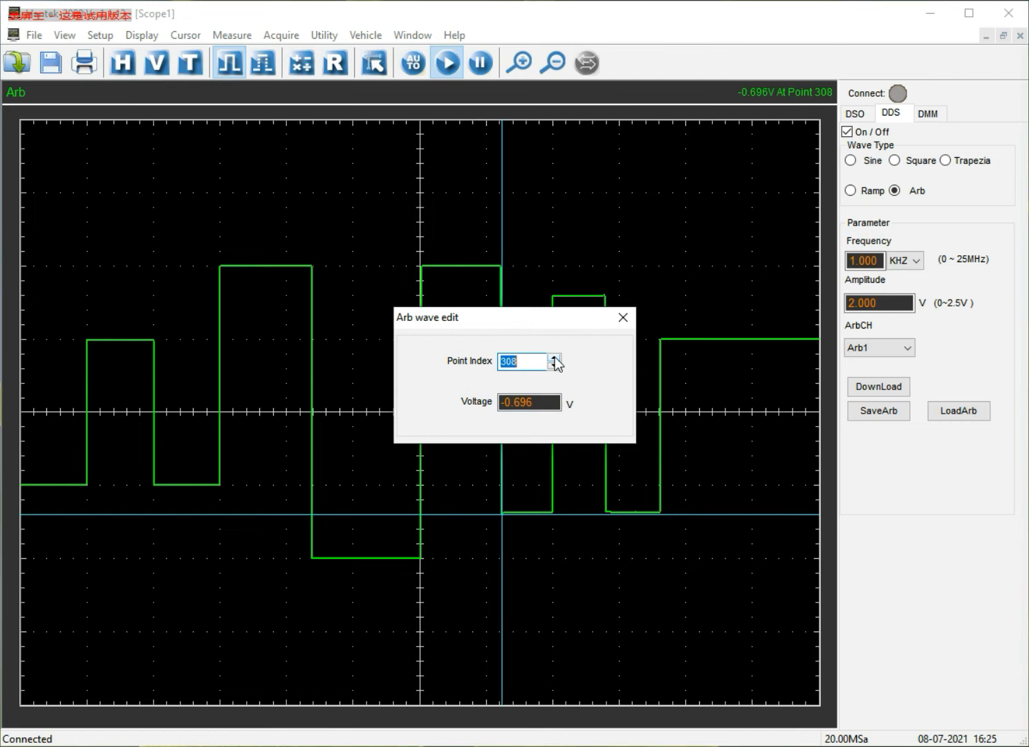
click(553, 357)
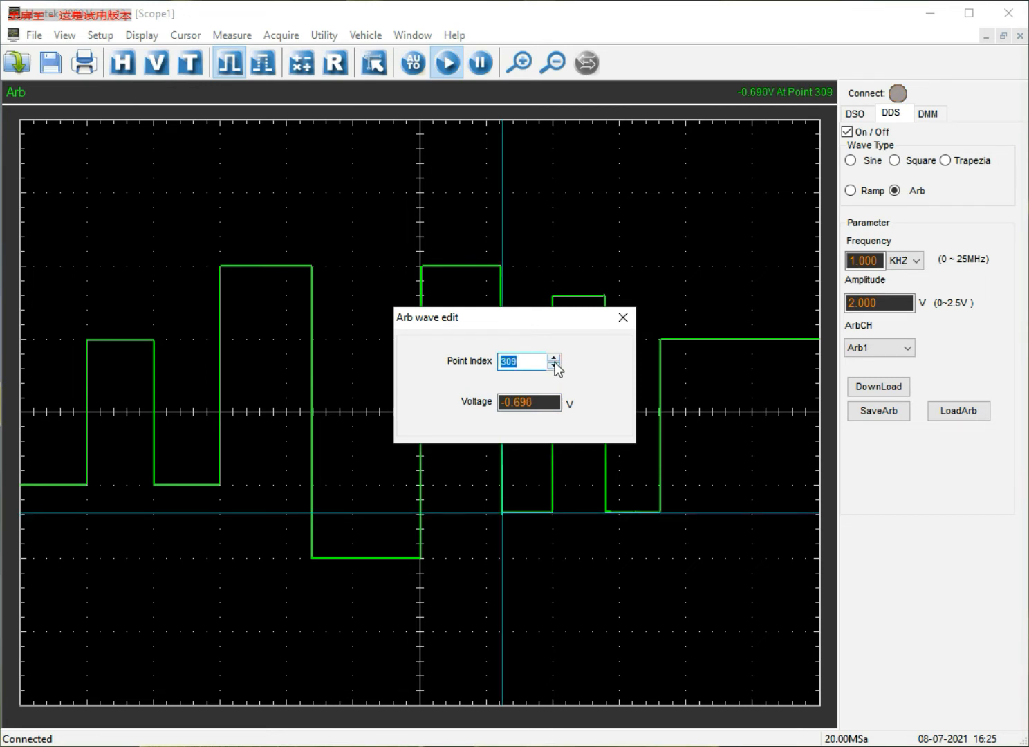
click(553, 365)
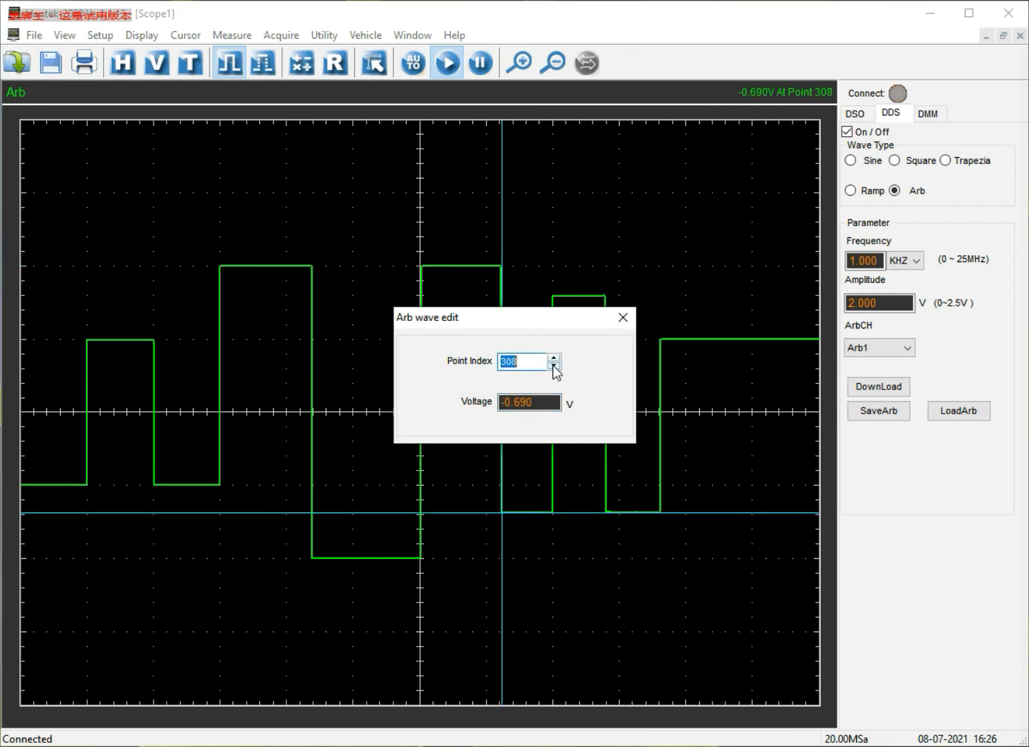
click(555, 357)
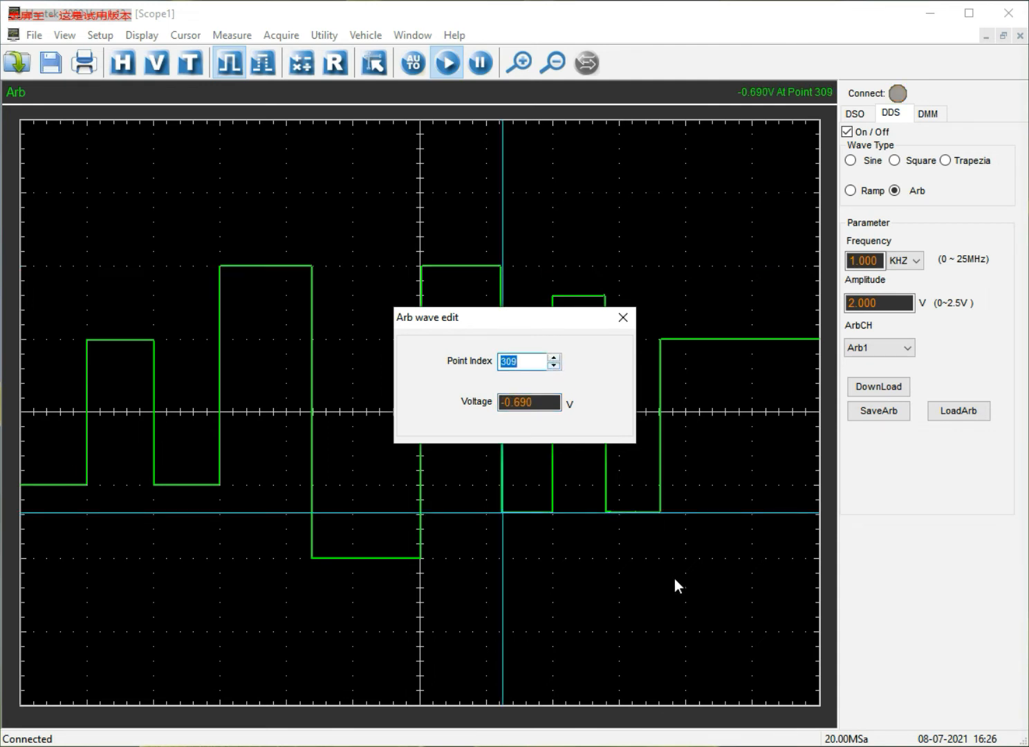
click(622, 318)
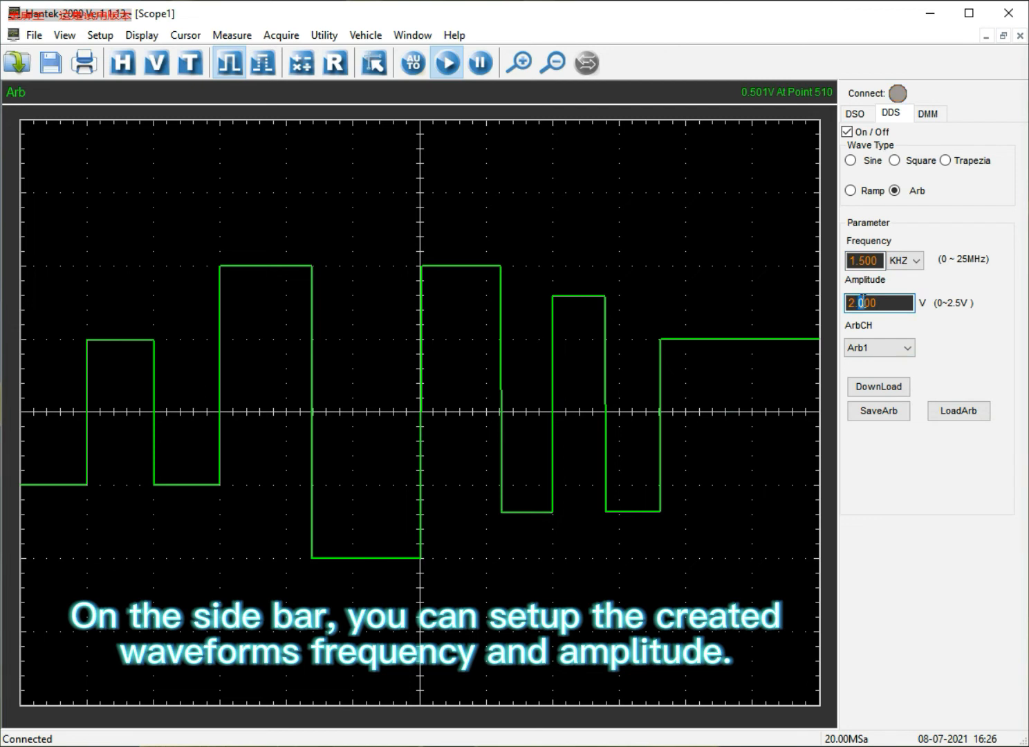
Set the amplitude to 2.500 V at 1.5 kHz and download the waveform to the oscilloscope.
text(2.500)
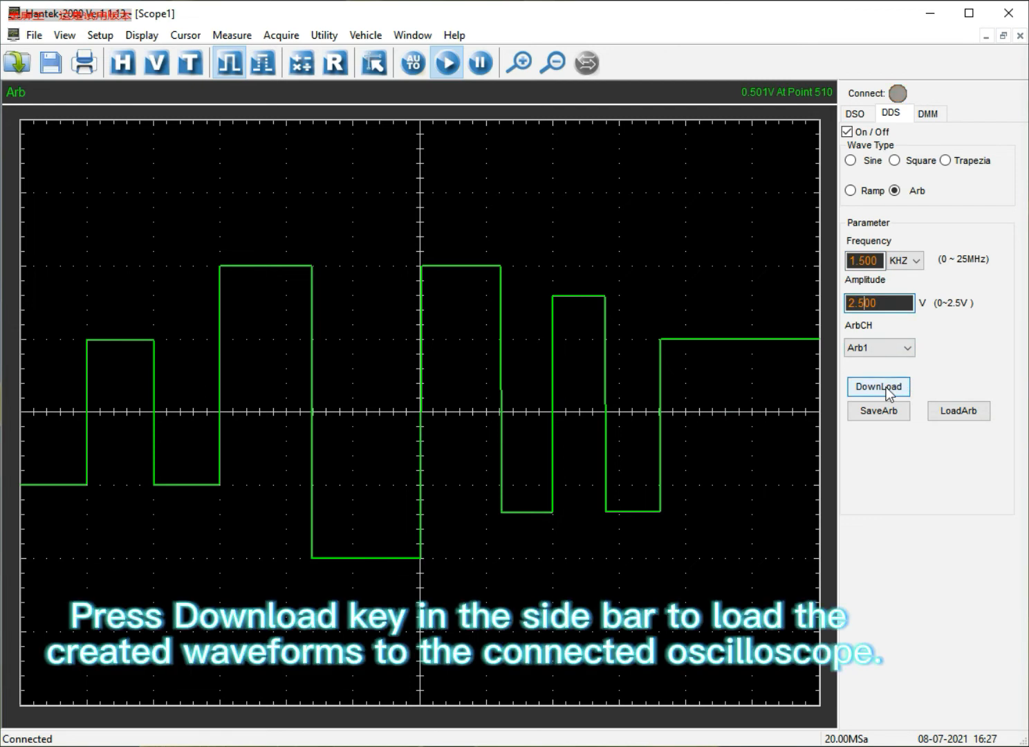
mouse_move(878, 385)
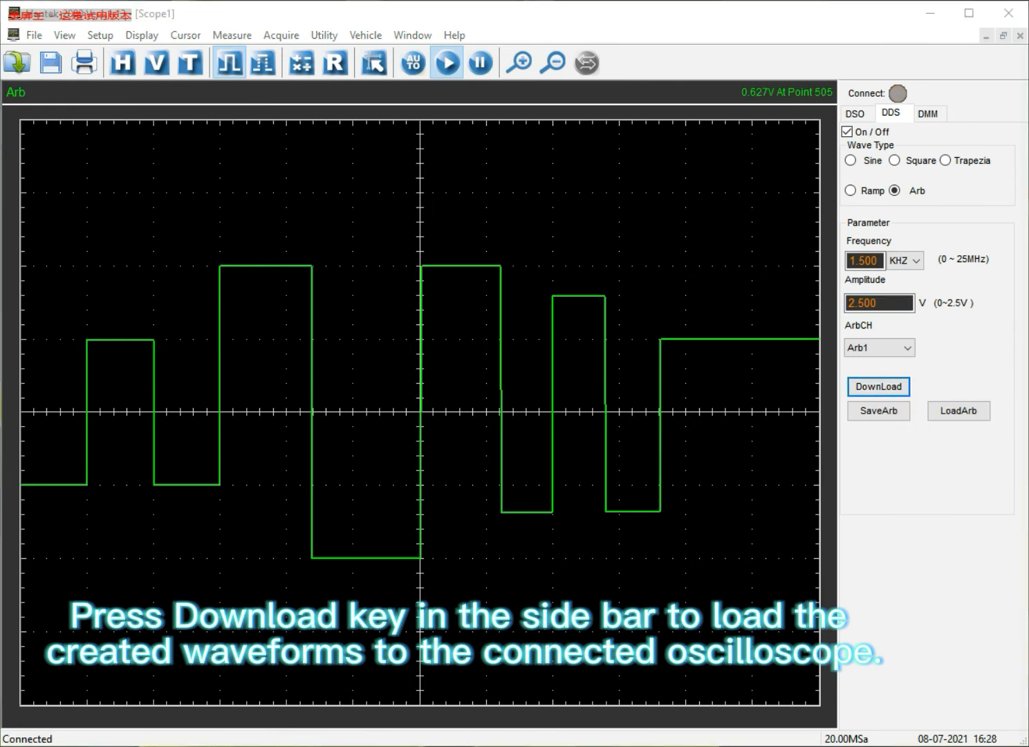
click(879, 388)
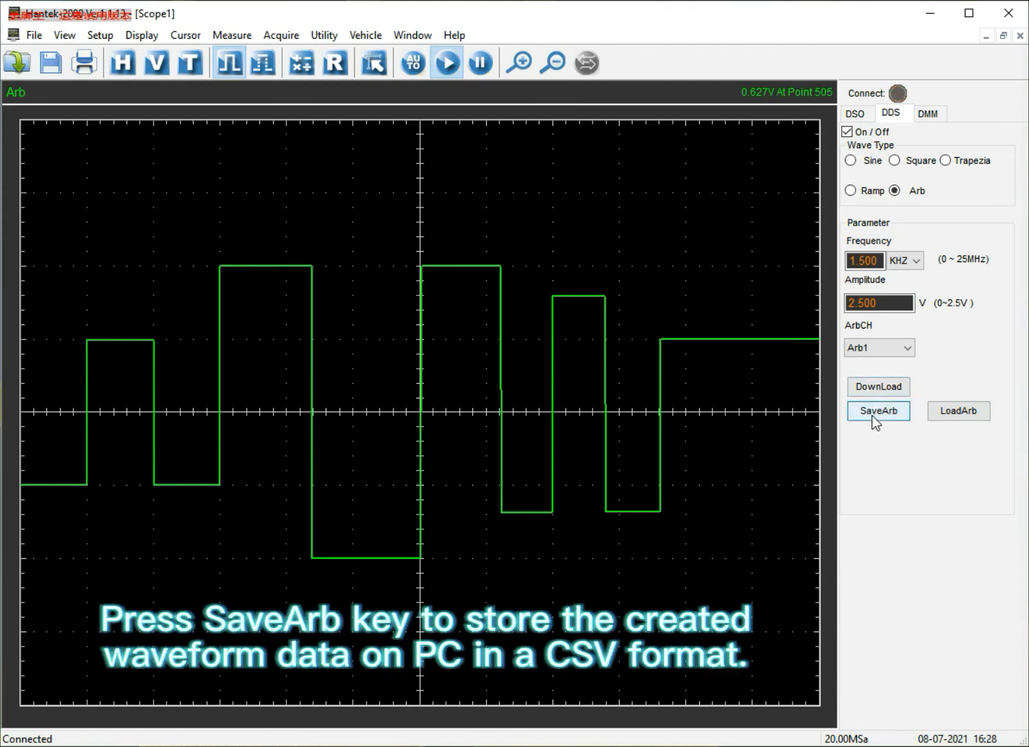
Save the arbitrary waveform data as a CSV file named Arbitrary 1.
click(879, 410)
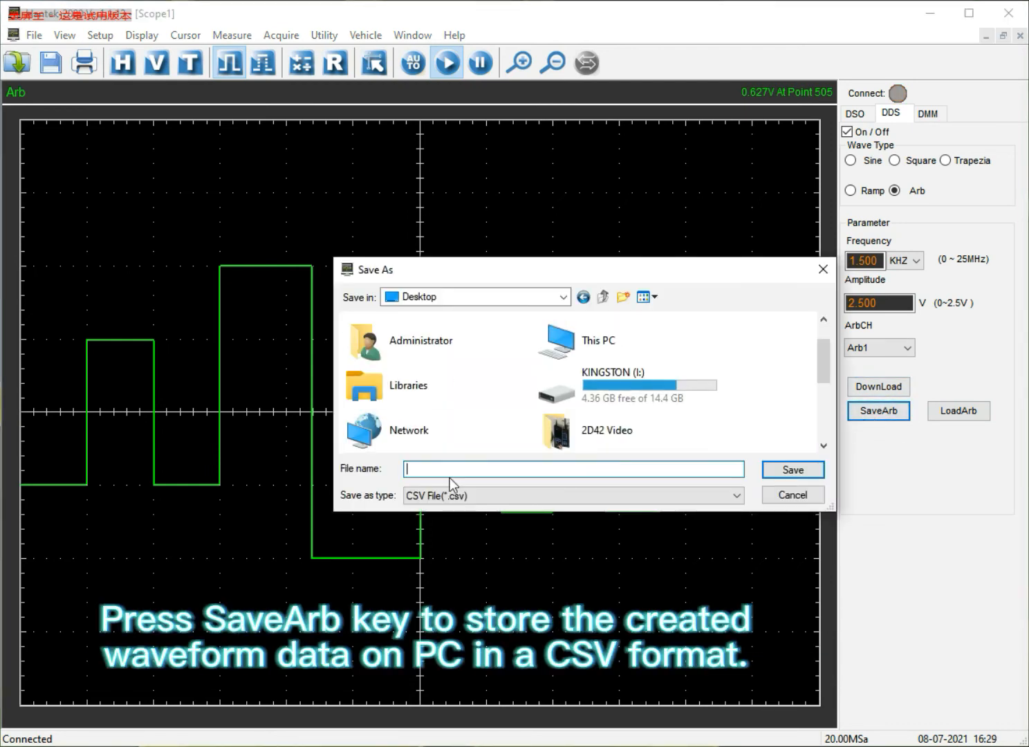
text(Arbitrary)
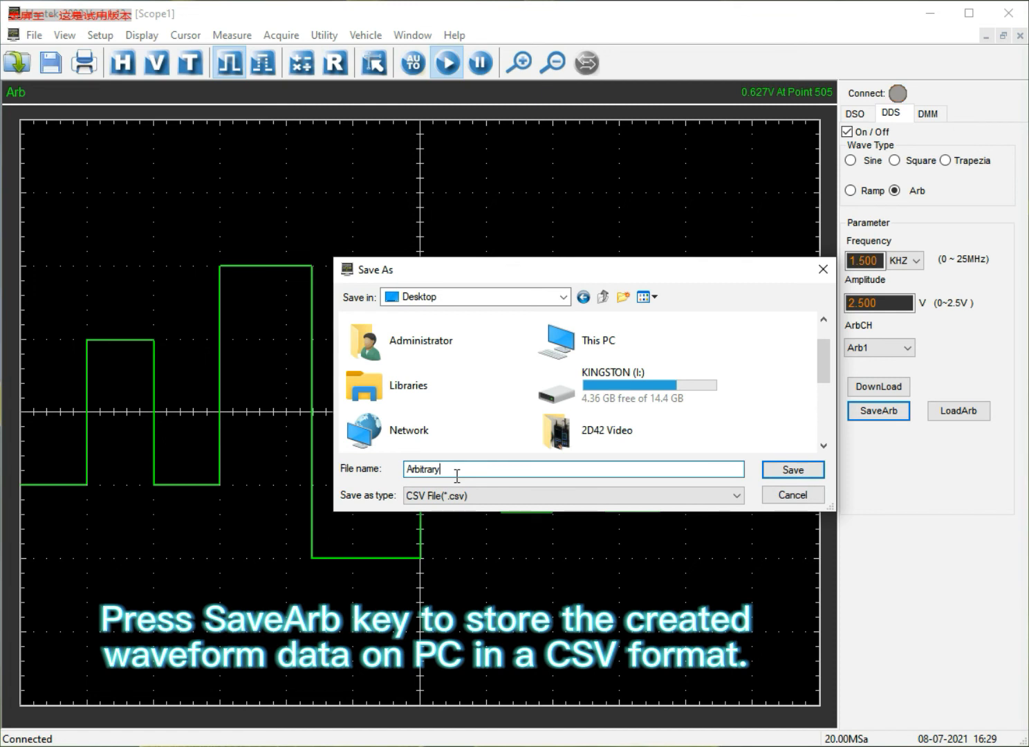
text(1)
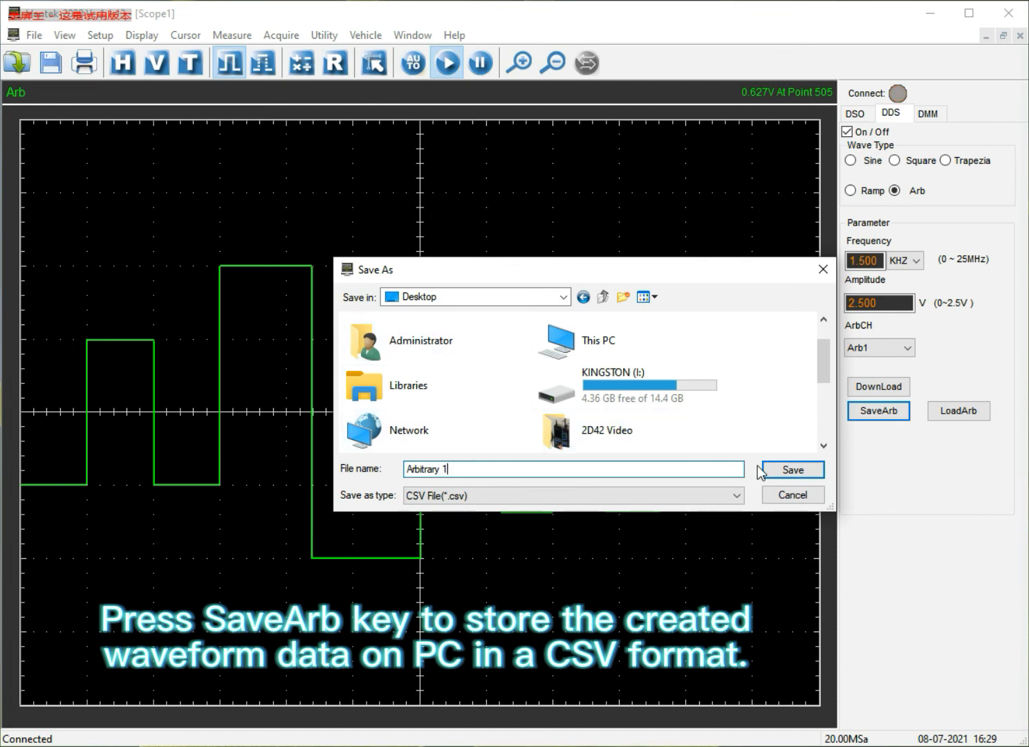
click(792, 470)
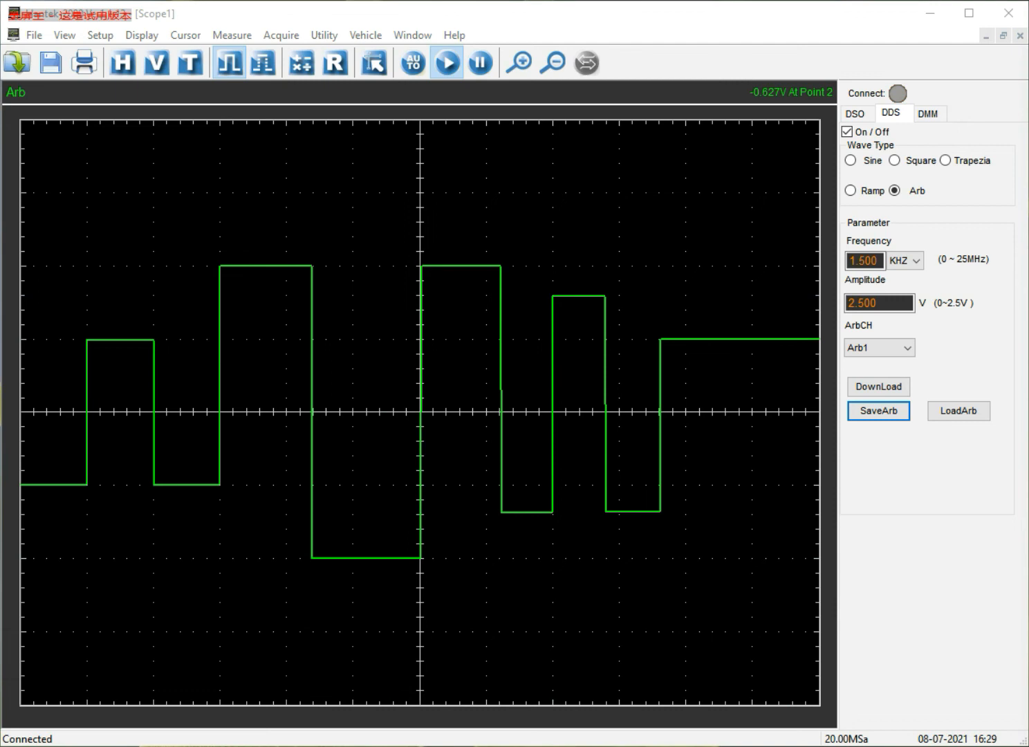
mouse_move(19, 256)
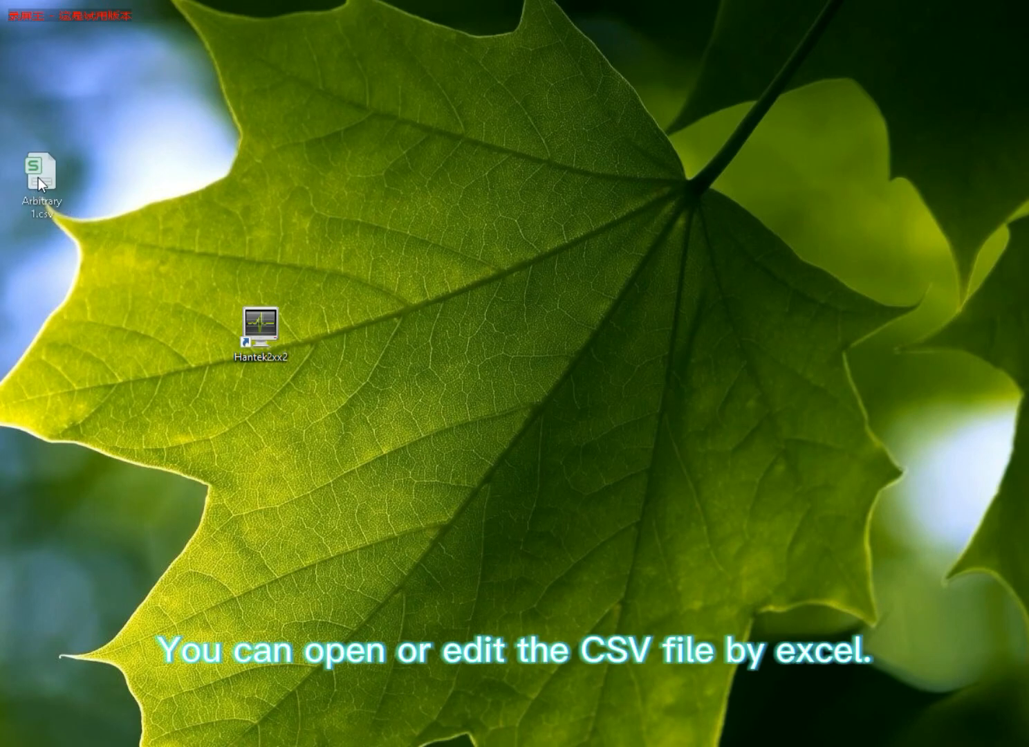
View Arbitrary 1.csv in WPS Spreadsheets, then relaunch the Hantek software.
double_click(42, 168)
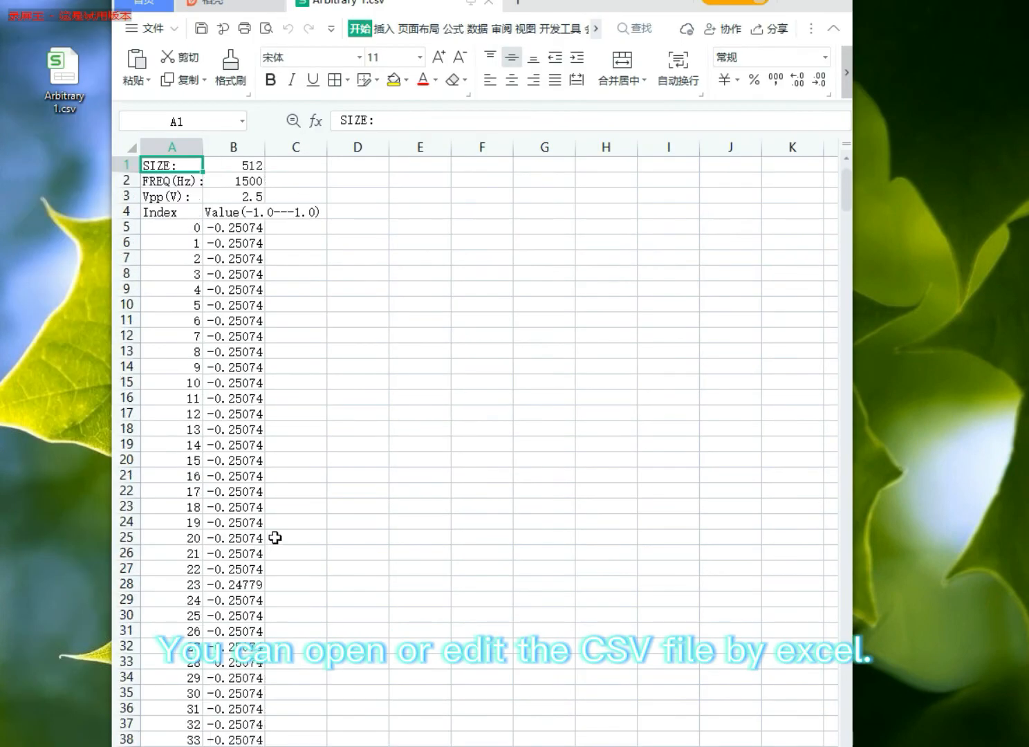
mouse_move(387, 380)
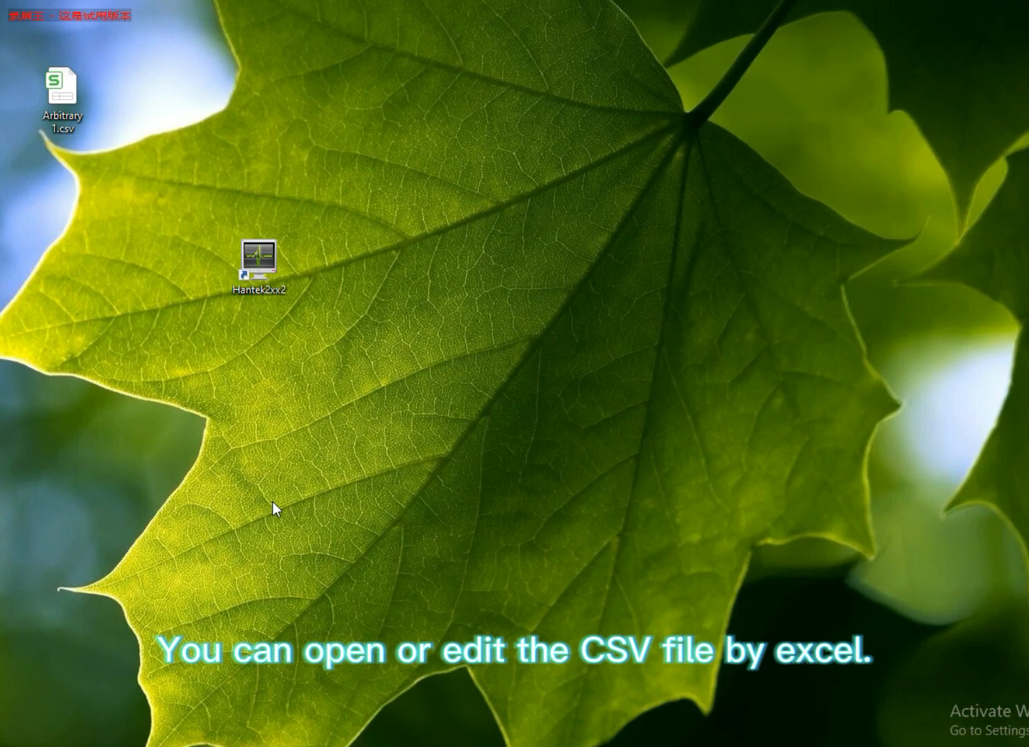
mouse_move(273, 510)
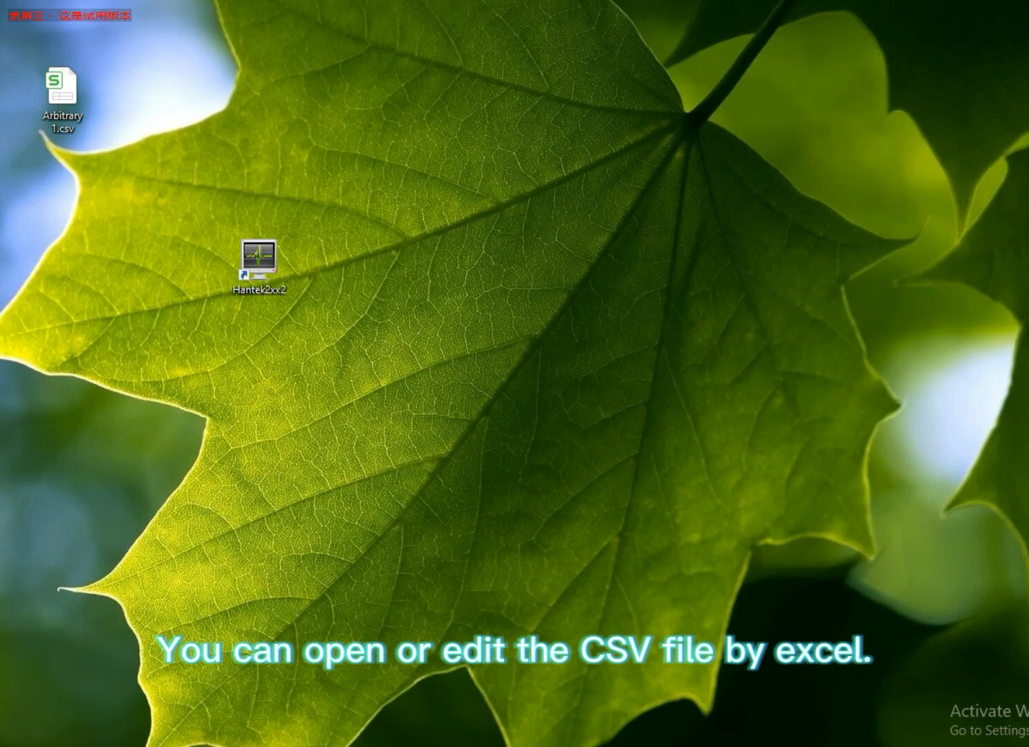
double_click(260, 266)
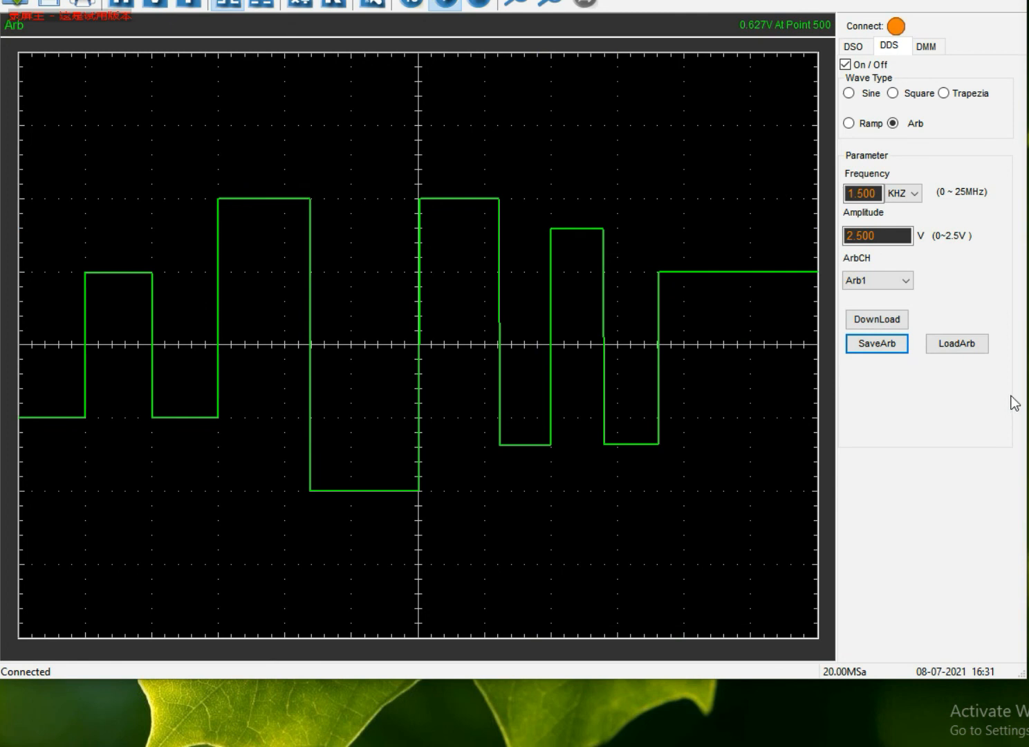
Switch ArbCH to Arb2 and select Arbitrary 1.csv in the LoadArb file browser.
click(876, 279)
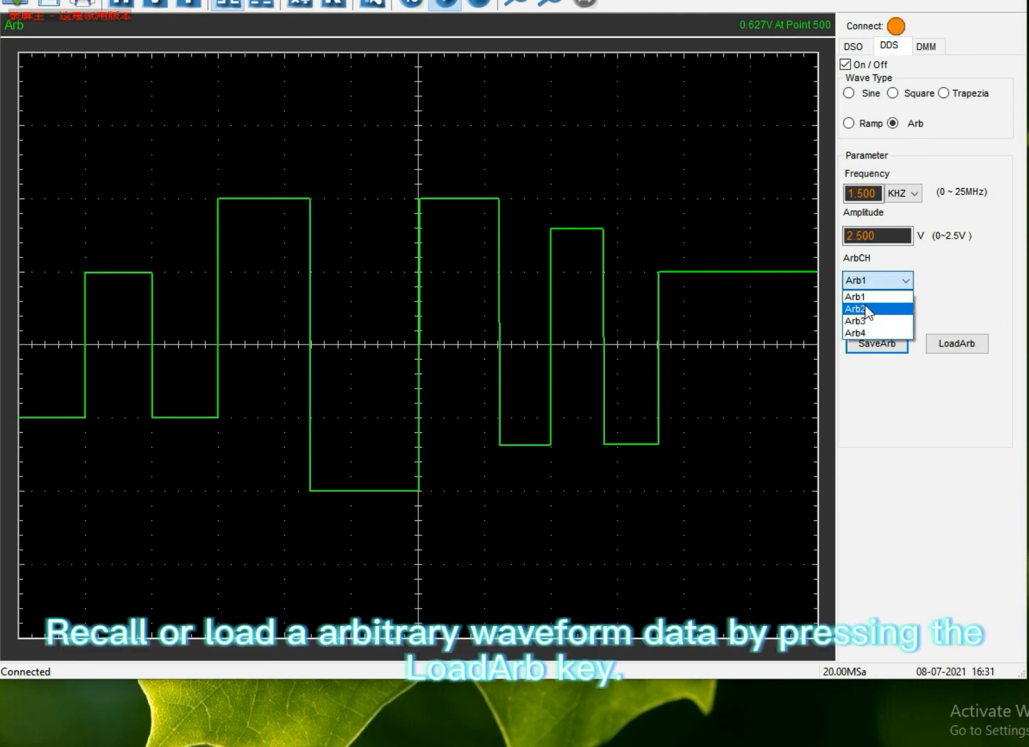
click(857, 309)
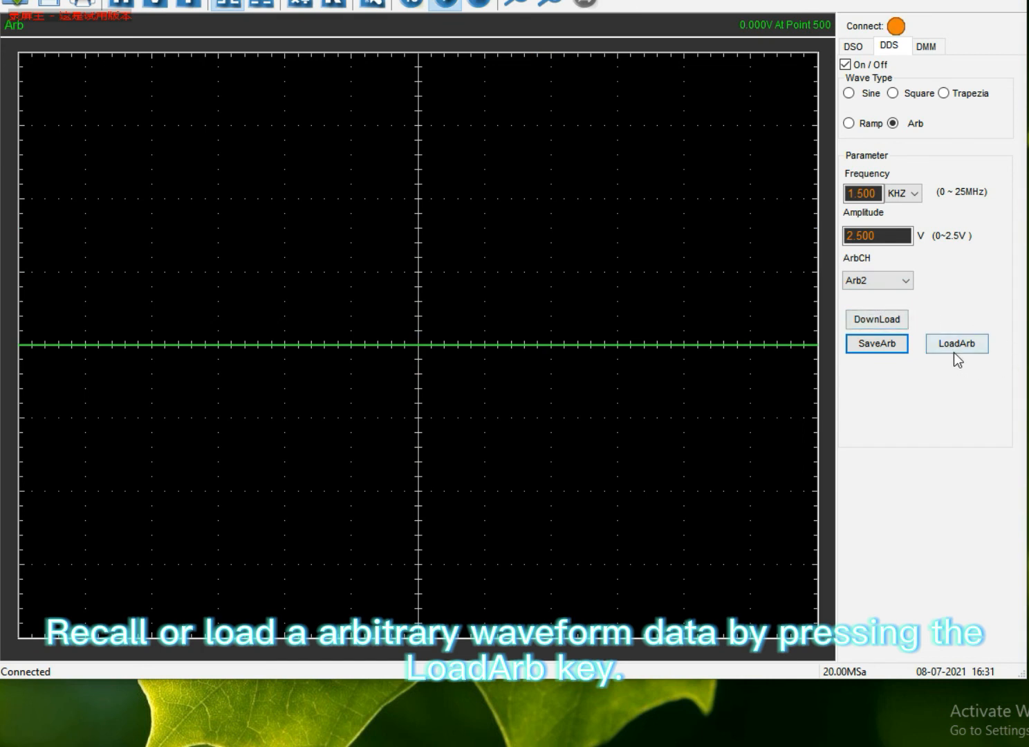
click(957, 343)
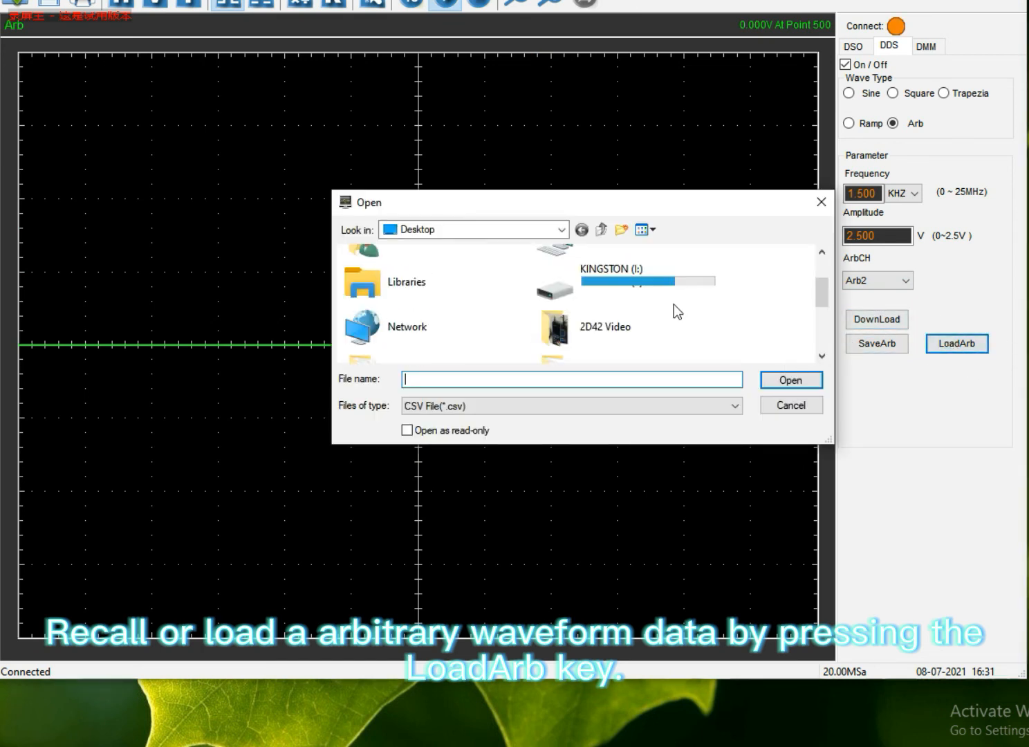
scroll(down, 3)
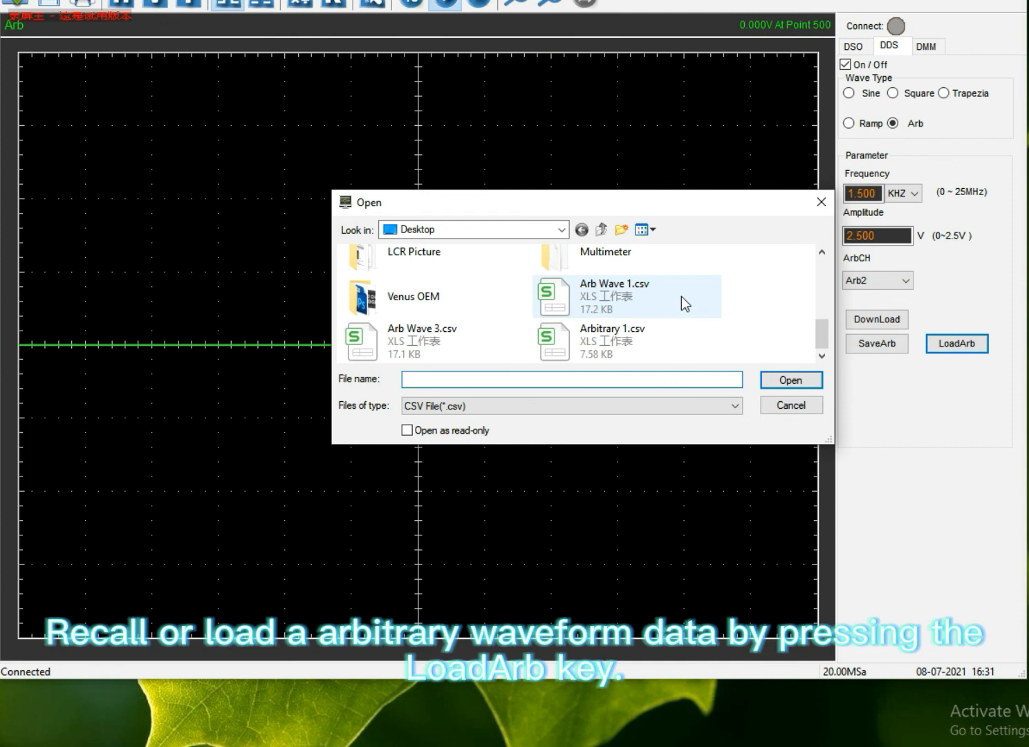
click(612, 342)
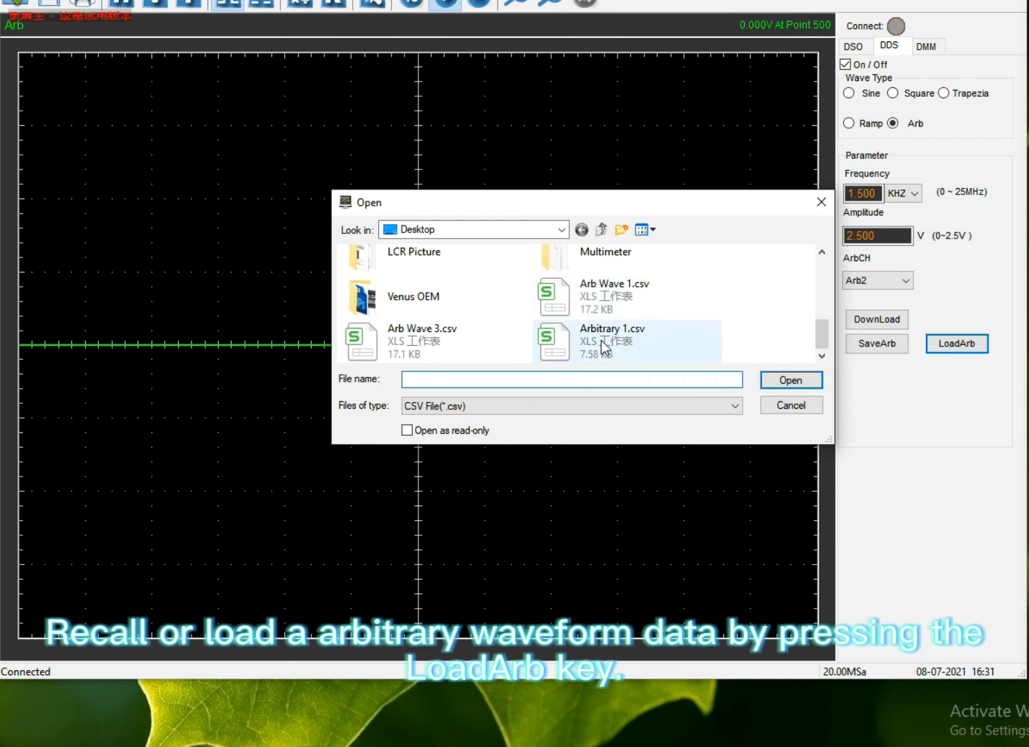